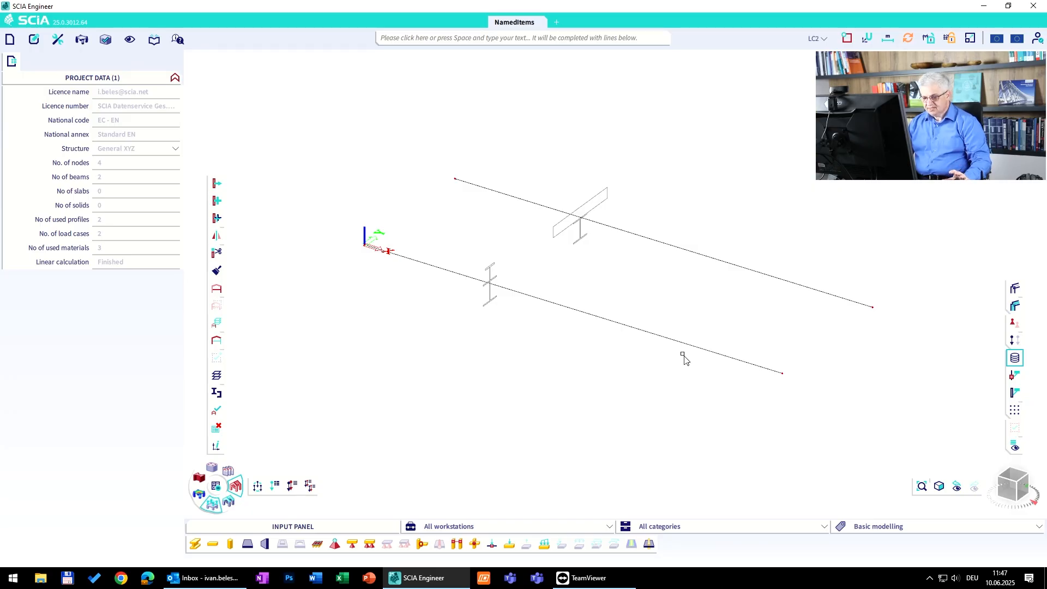
mouse_move(571, 310)
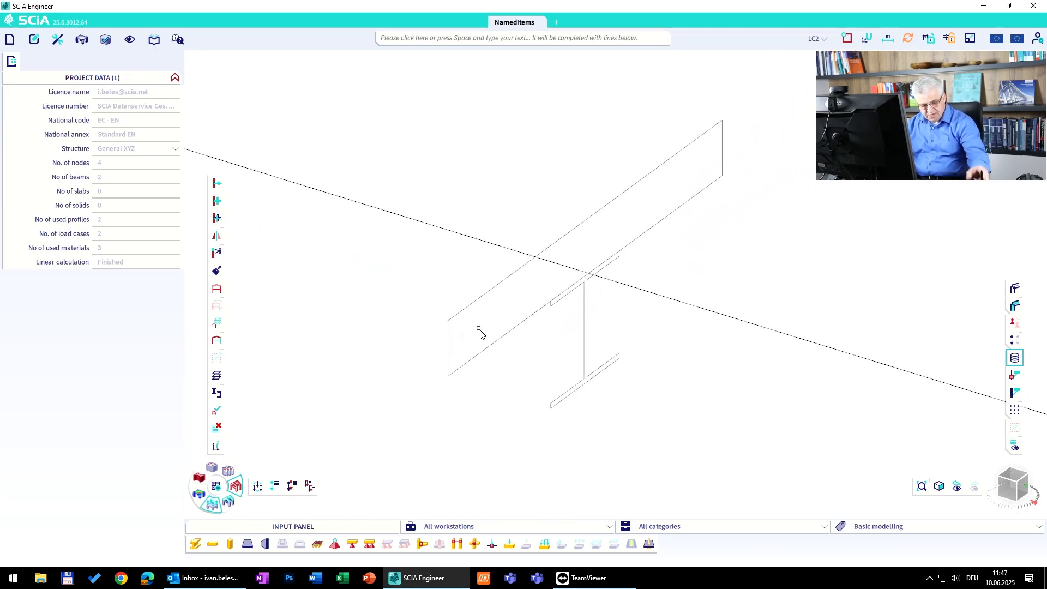
mouse_move(426, 298)
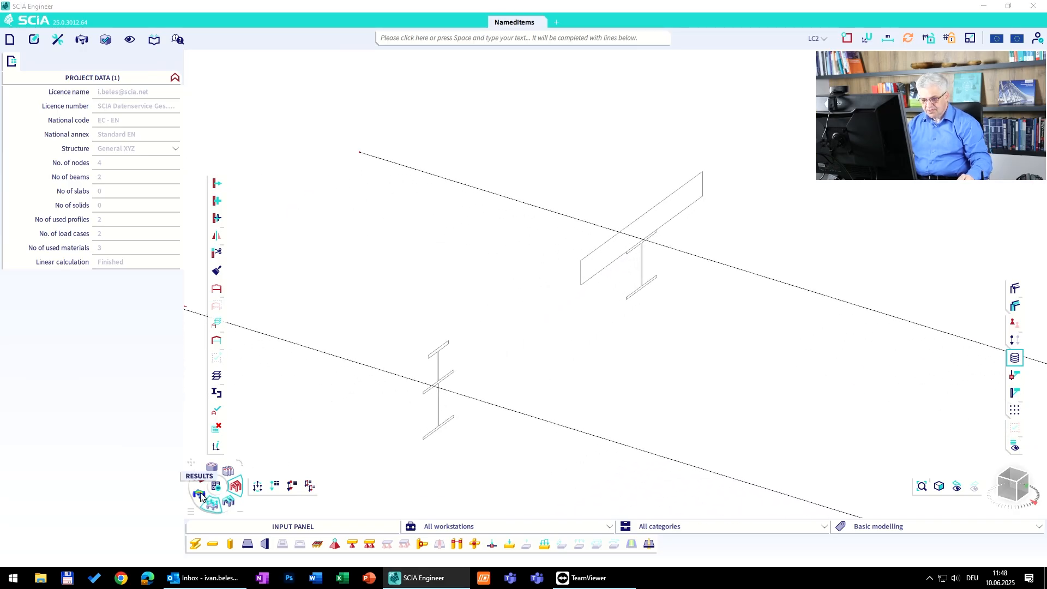
- Switch to the Results tools, browse the Design and Results menus, and open 1D stresses settings
left_click(200, 495)
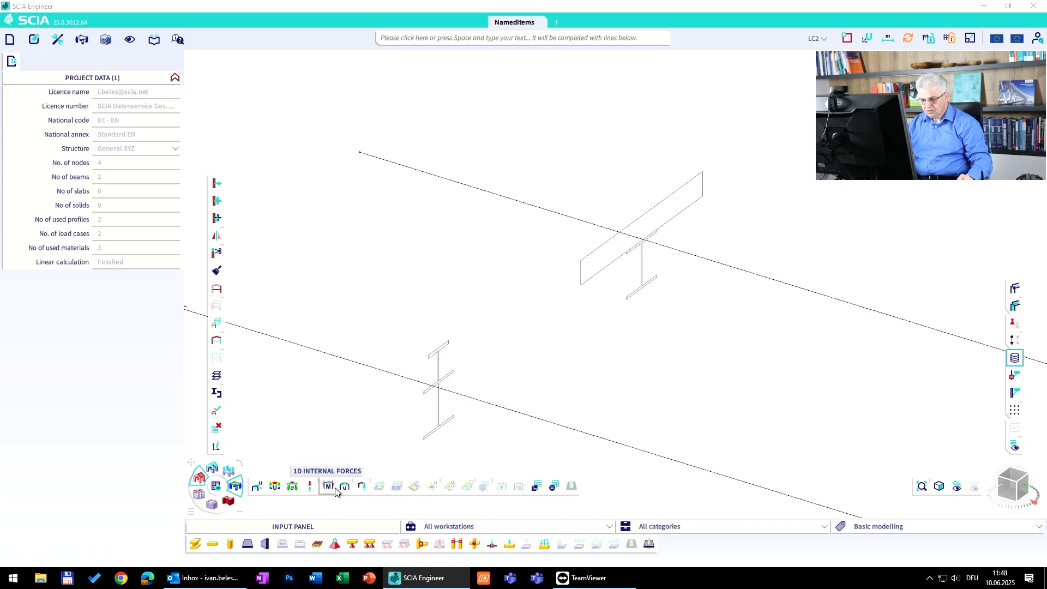
mouse_move(362, 486)
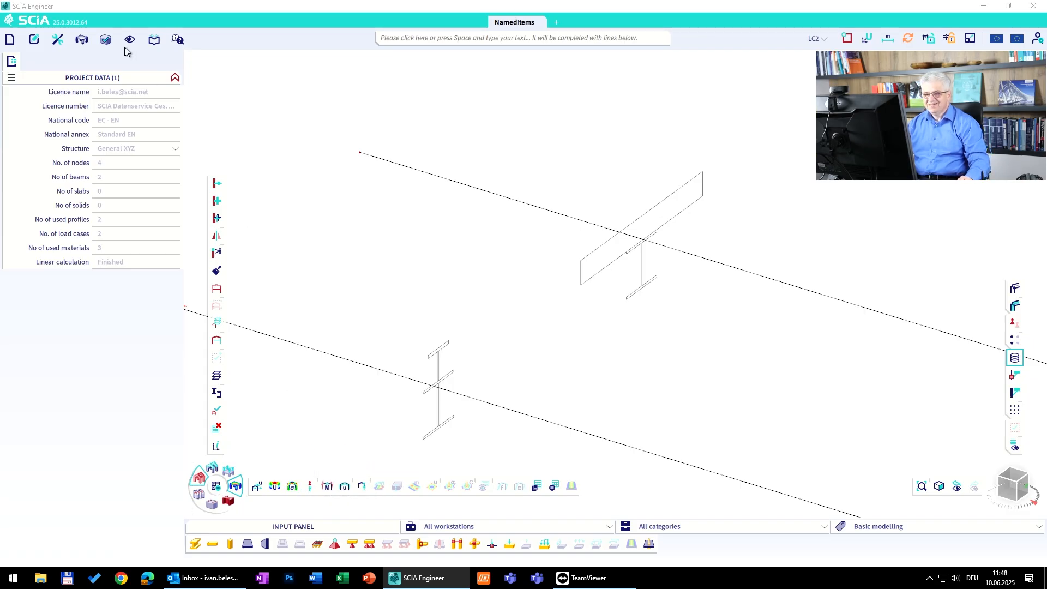
left_click(105, 39)
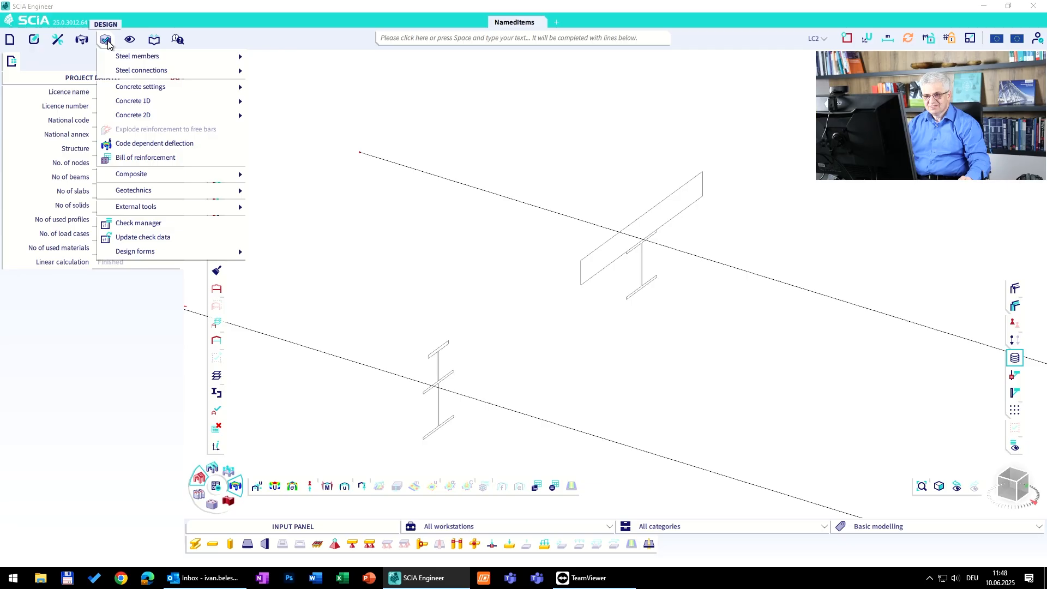
left_click(82, 38)
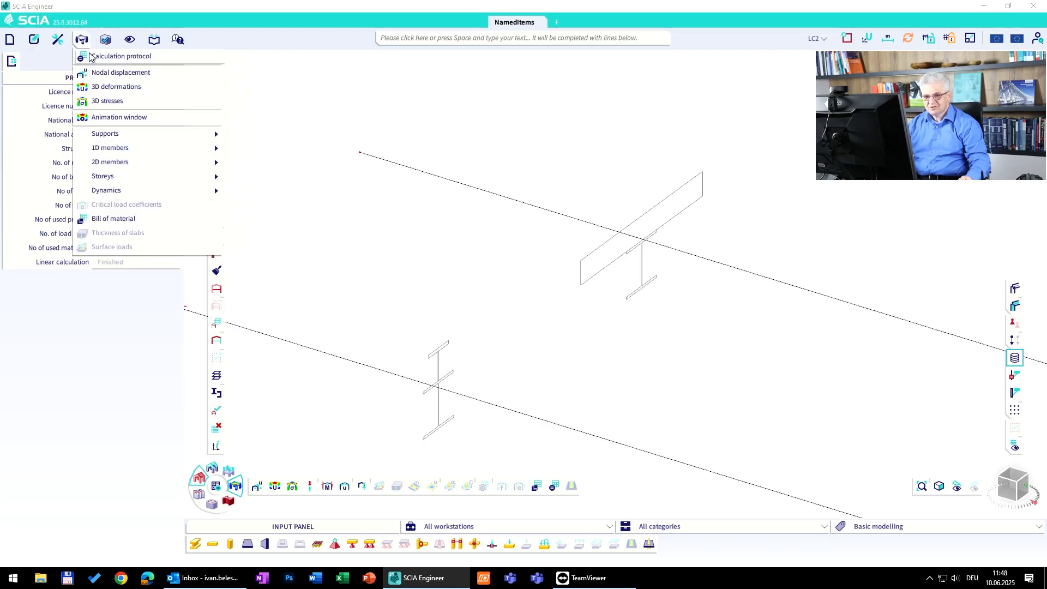
mouse_move(110, 161)
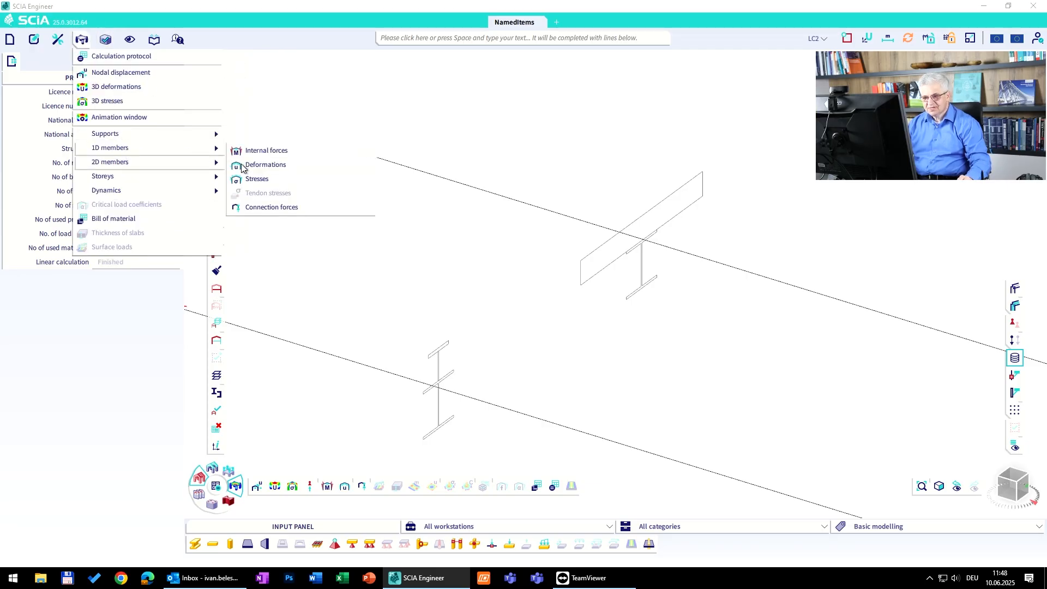
left_click(256, 179)
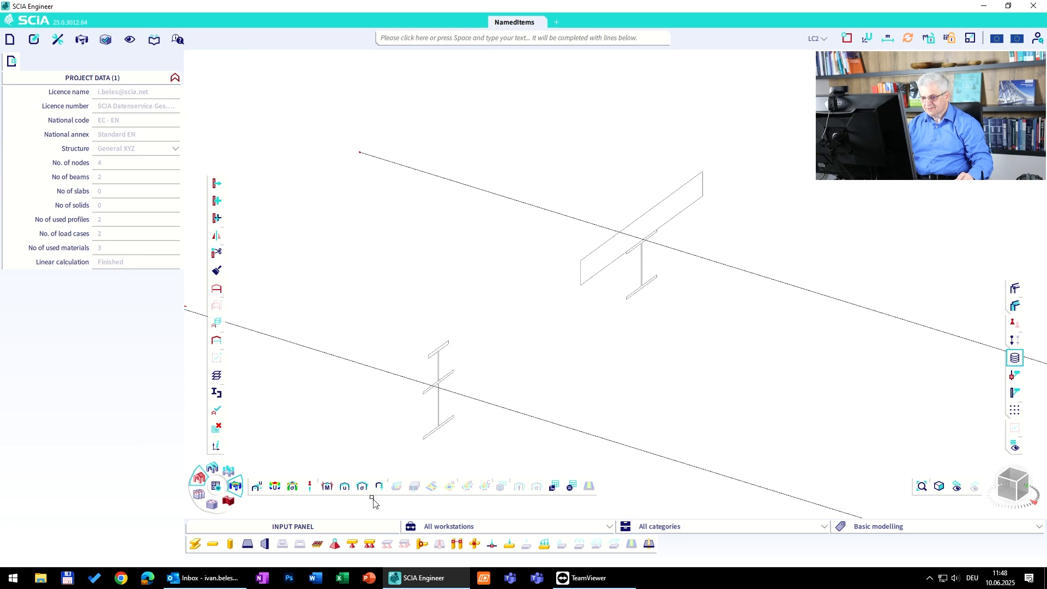
left_click(363, 486)
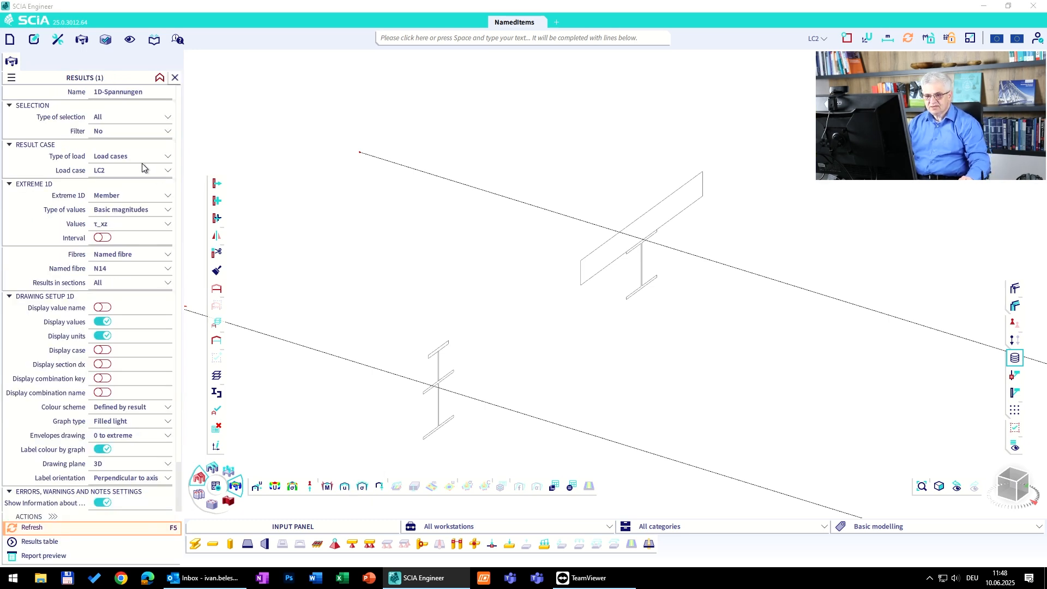
mouse_move(880, 299)
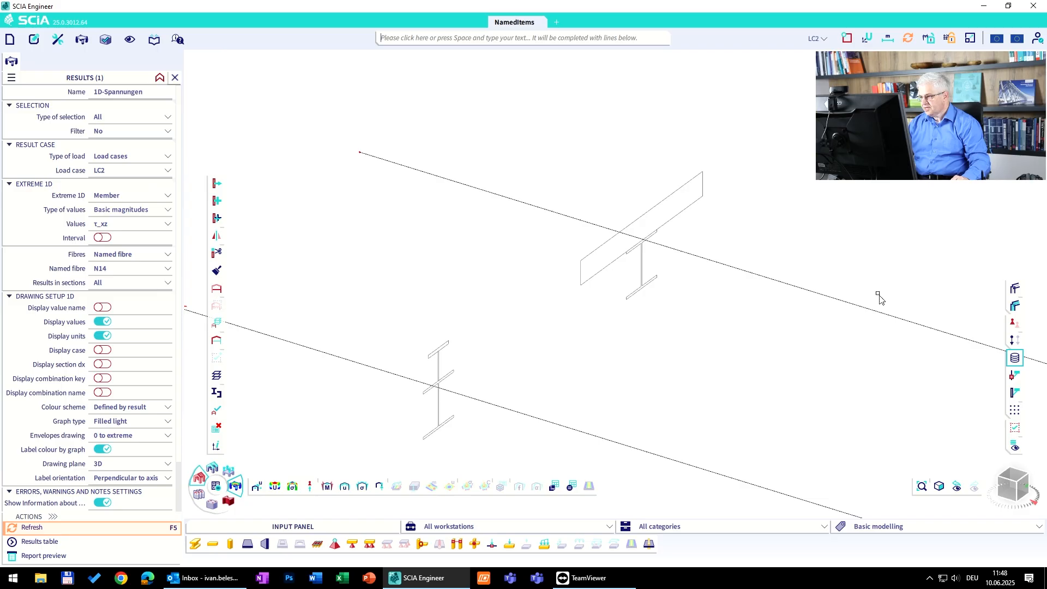
- Keep τxz as the stress component, set Fibres to All, and draw the diagrams
left_click(1014, 340)
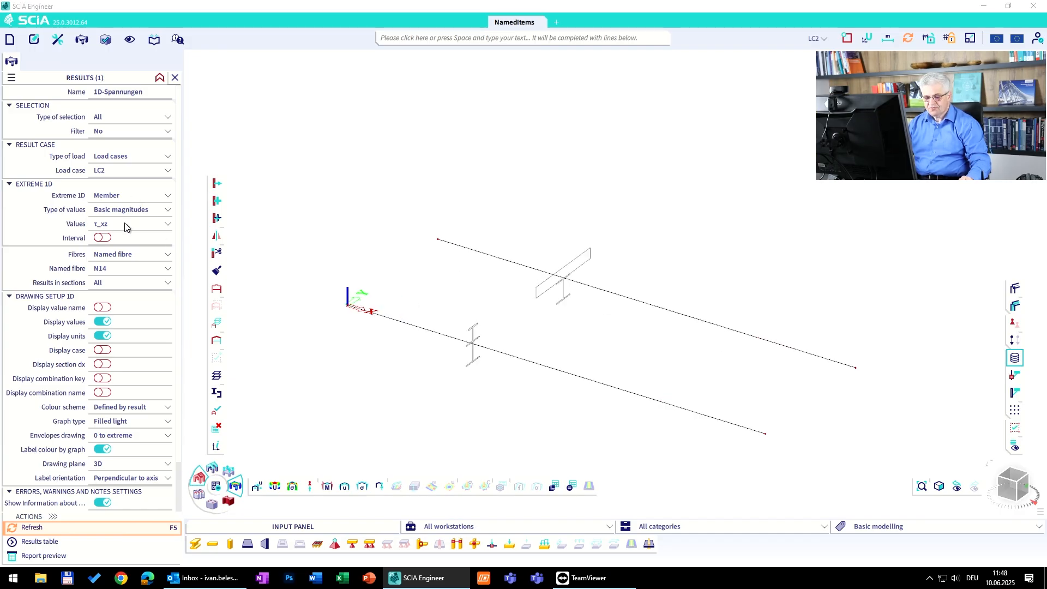
left_click(130, 223)
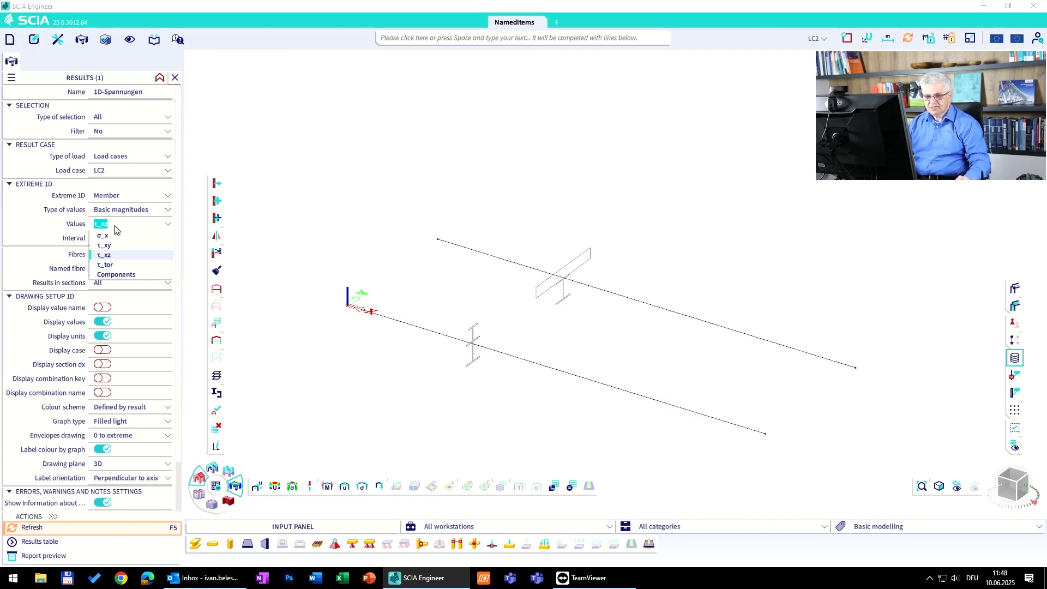
left_click(105, 255)
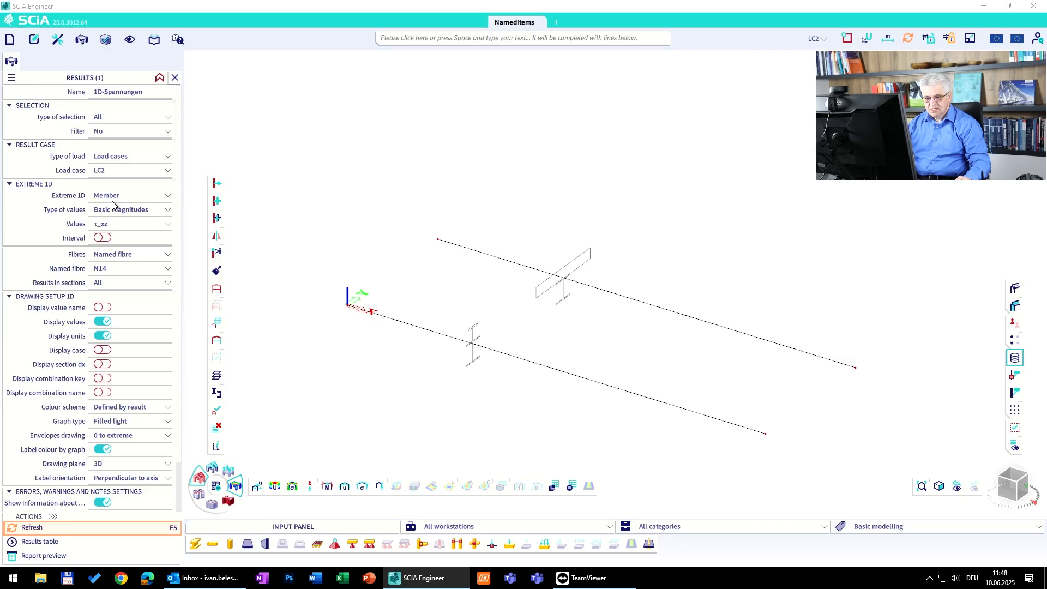
left_click(130, 254)
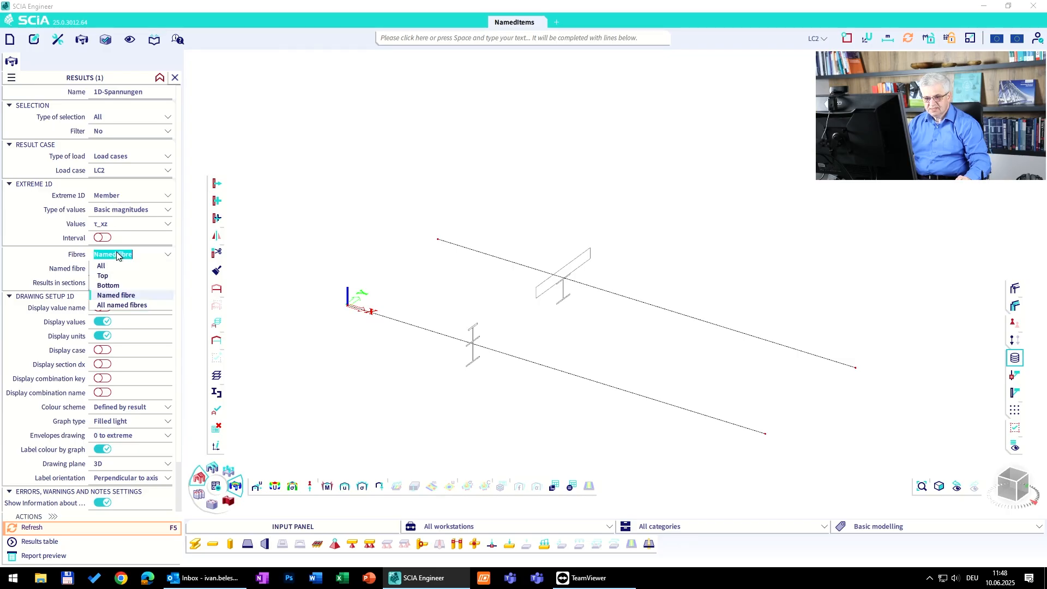
left_click(101, 266)
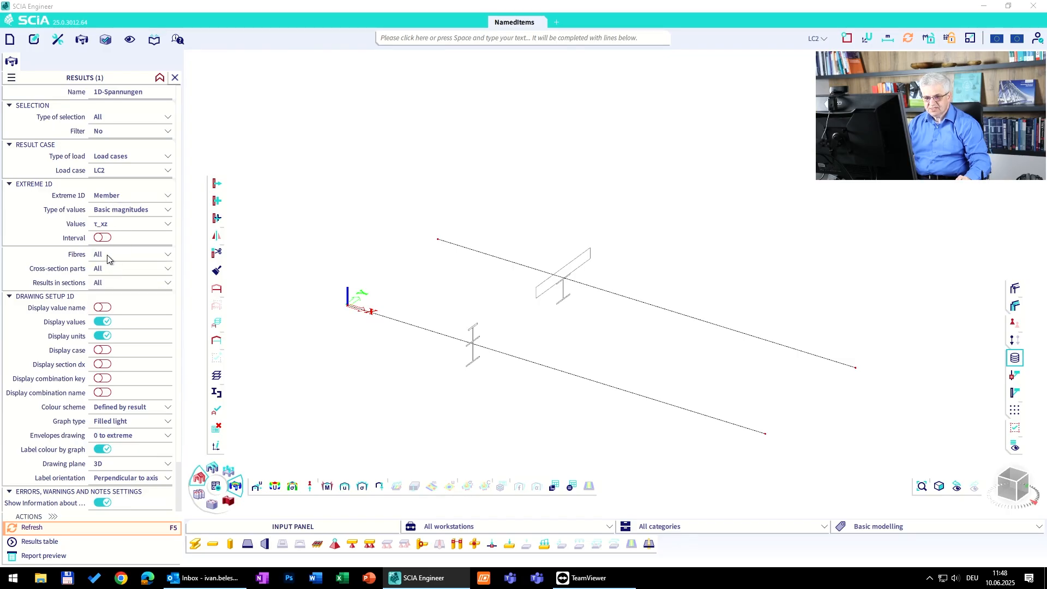
left_click(32, 527)
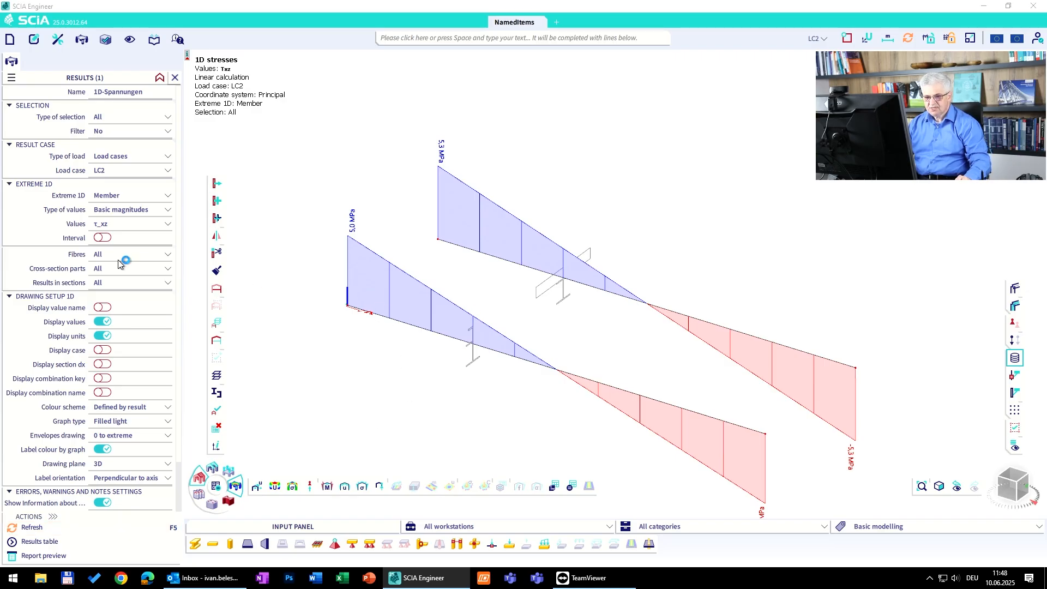
- Verify Fibres remains set to All, then bring up the Libraries menu
left_click(130, 254)
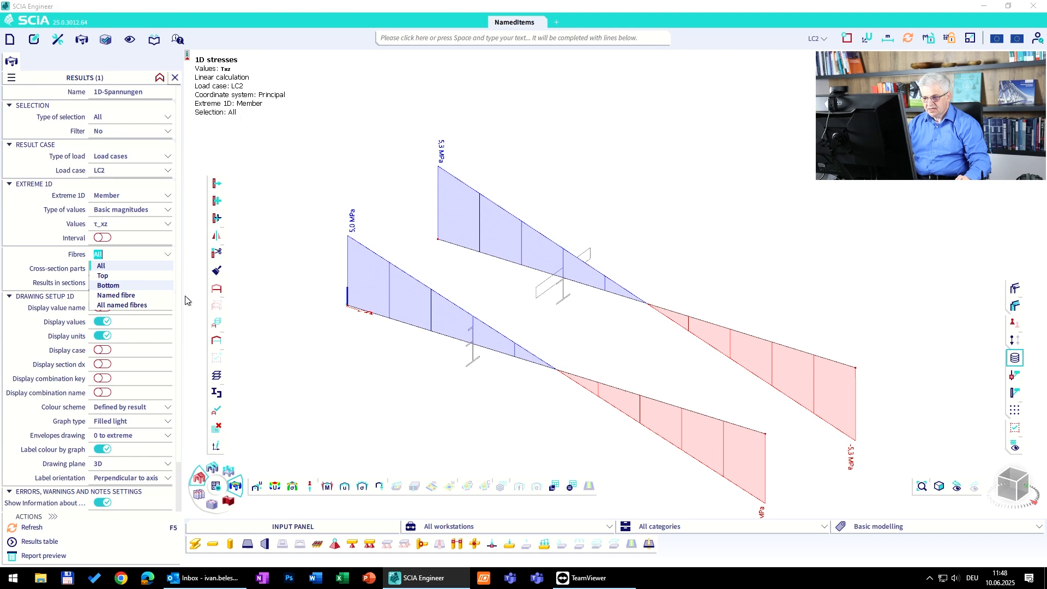
left_click(101, 265)
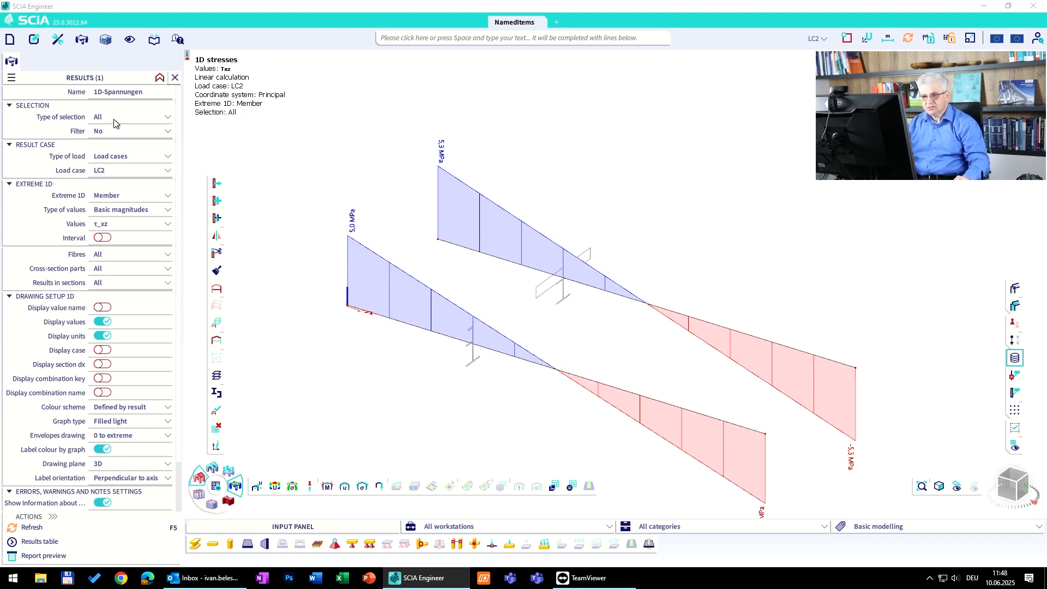
left_click(153, 39)
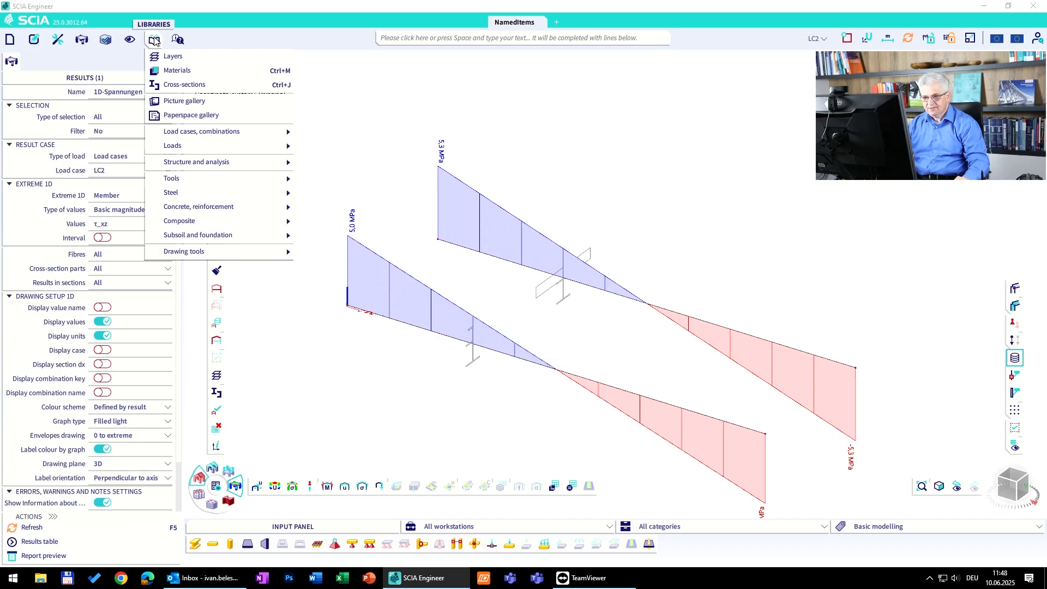
- Open the I+T cross-section for editing from Libraries > Cross-sections
left_click(184, 84)
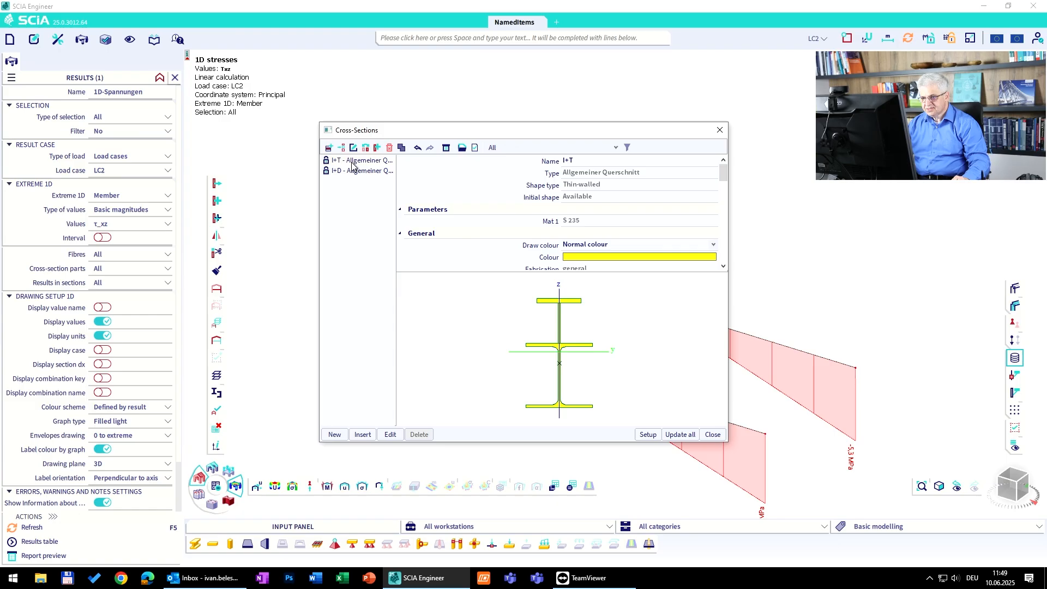
left_click(390, 434)
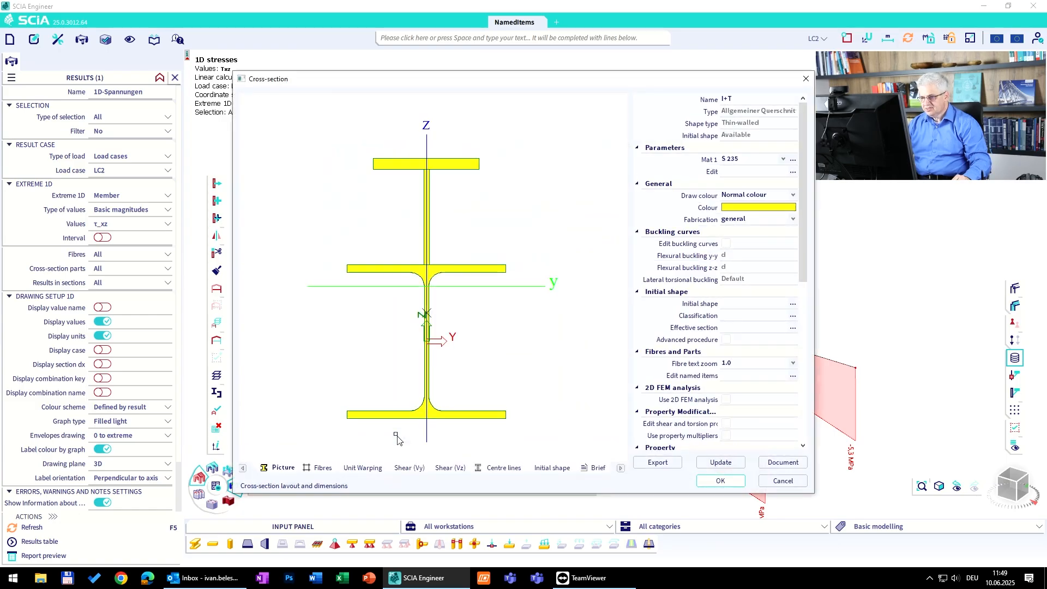
mouse_move(417, 399)
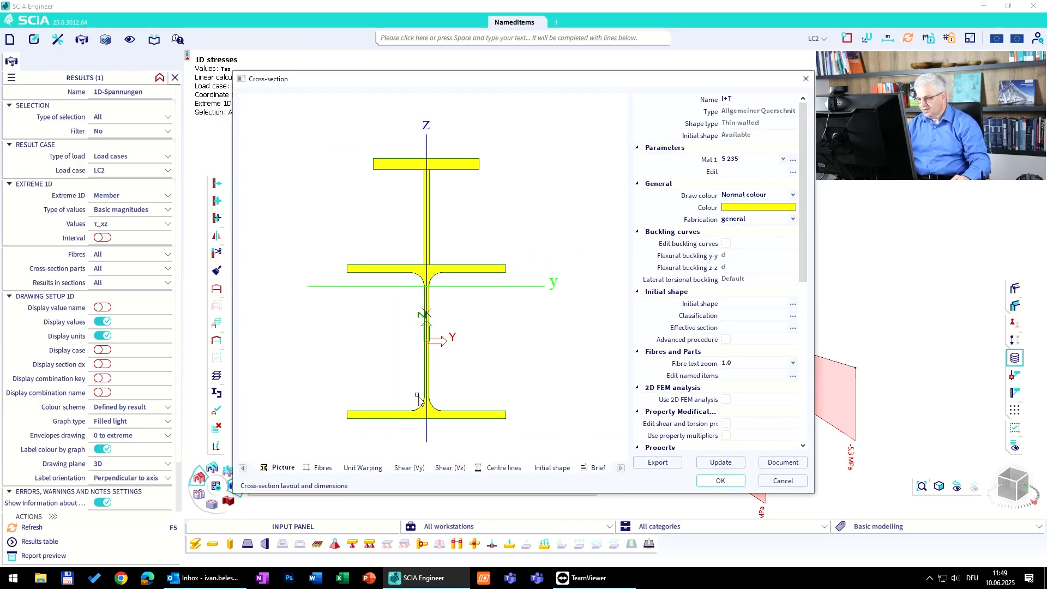
mouse_move(626, 317)
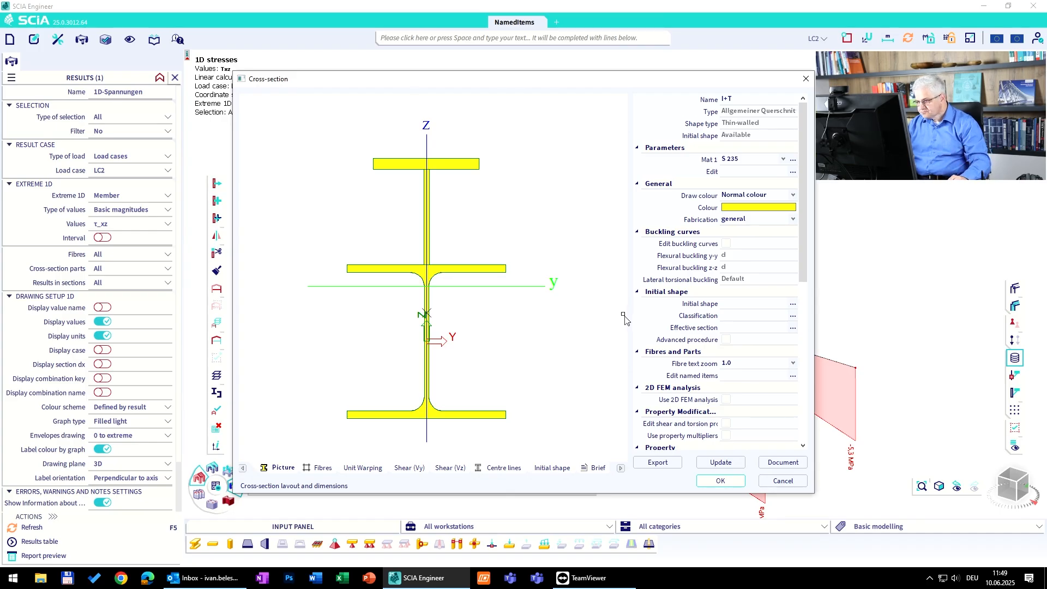
mouse_move(627, 309)
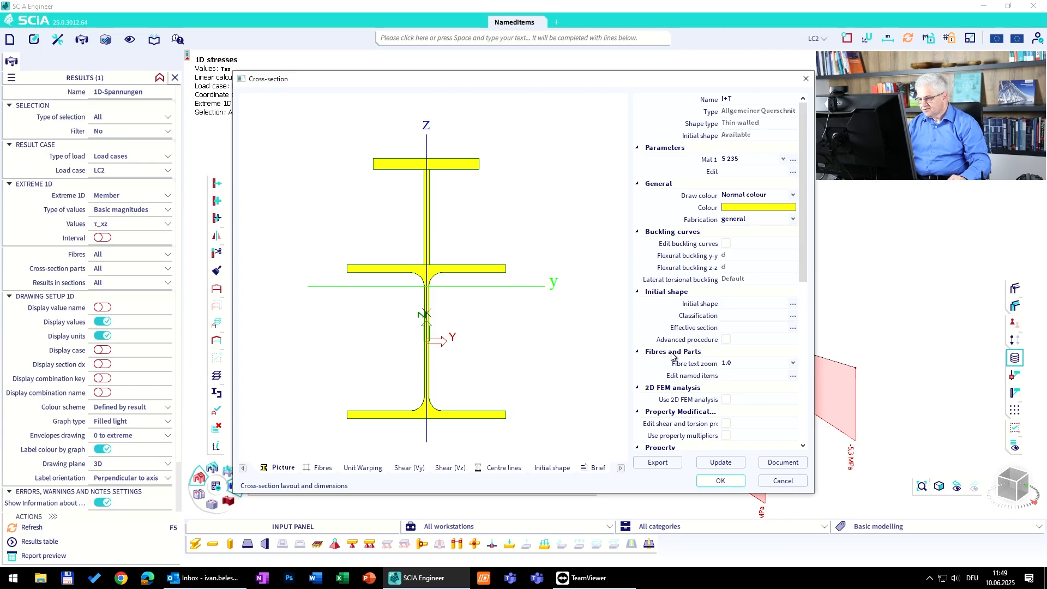
mouse_move(773, 380)
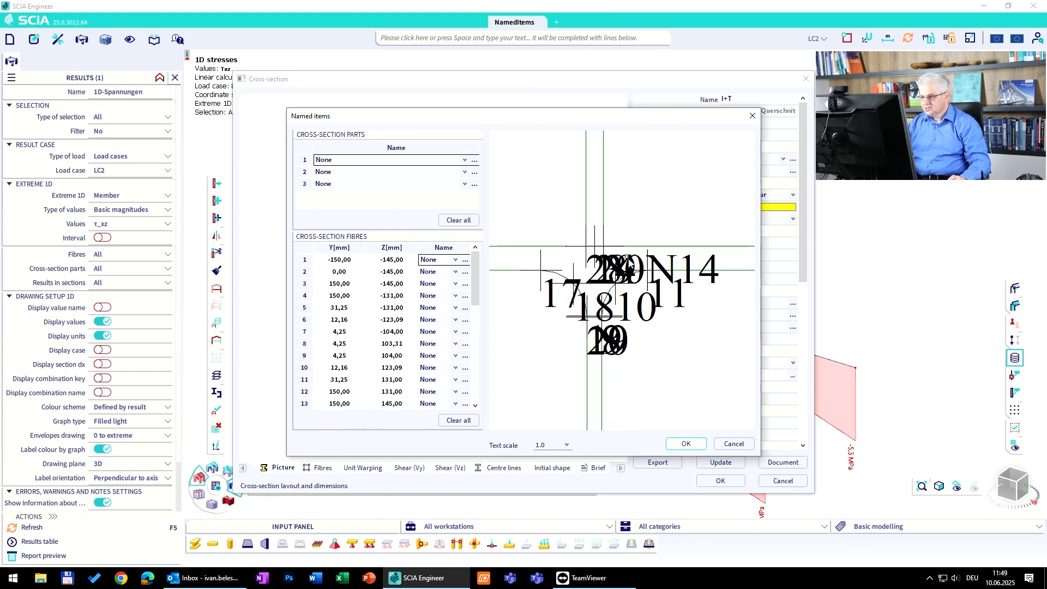
- Shrink the fibre labels in the preview and add a new named fibre item N28
left_click(566, 445)
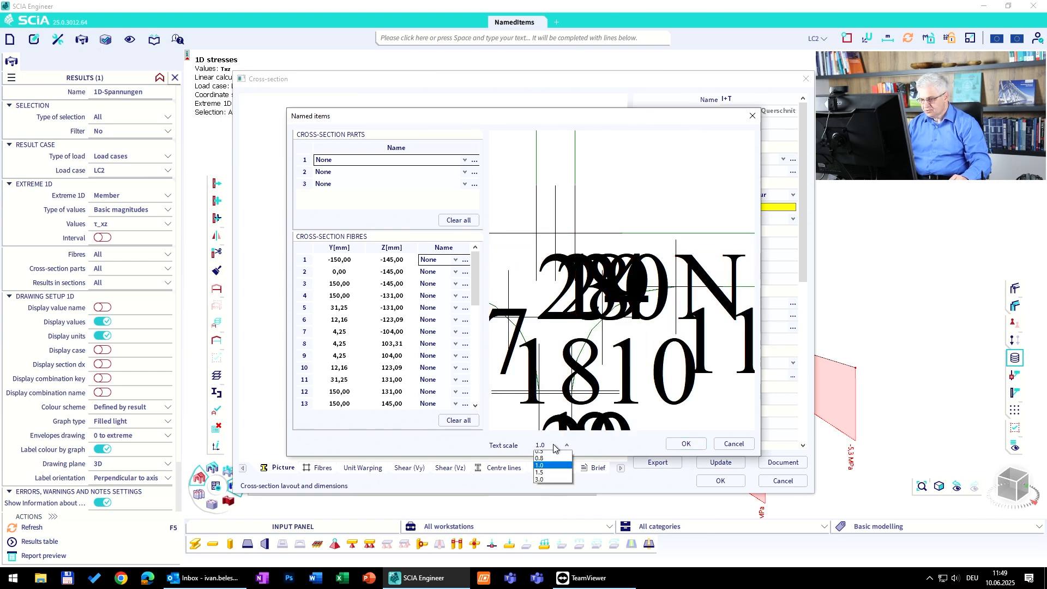
left_click(538, 457)
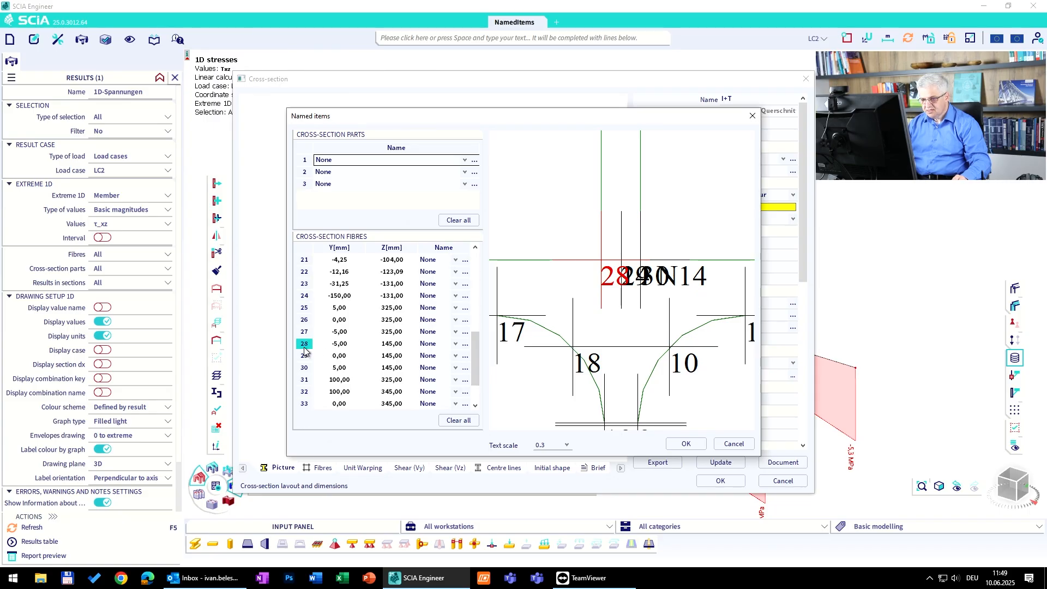
left_click(464, 343)
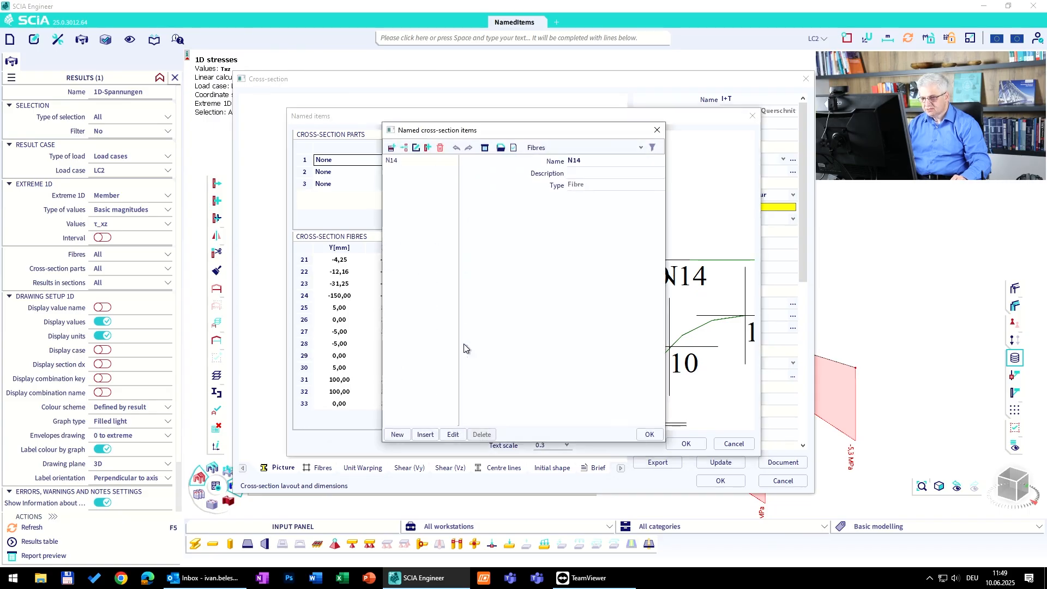
left_click(397, 434)
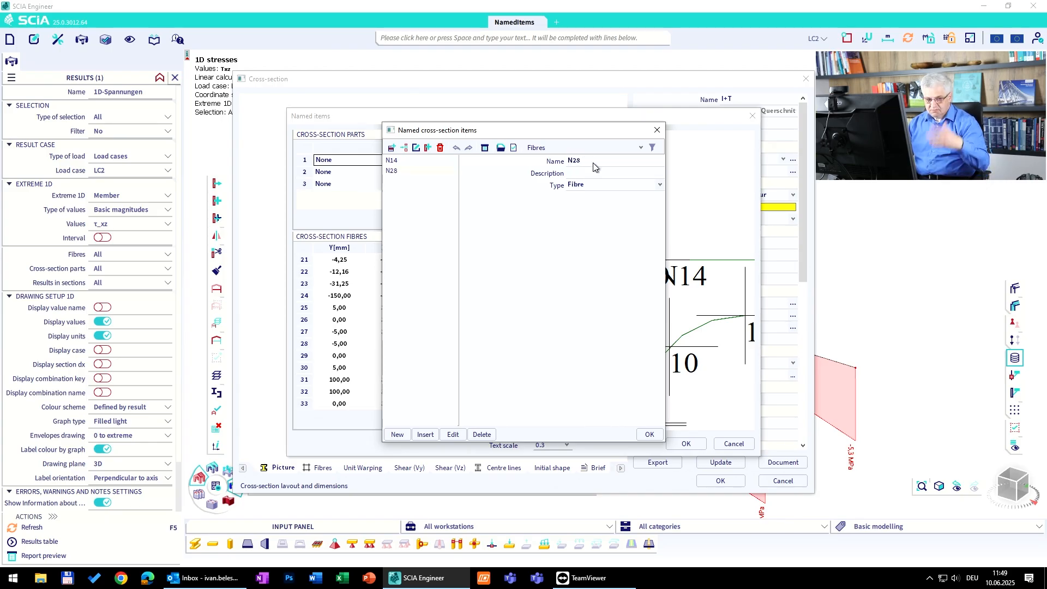
mouse_move(590, 164)
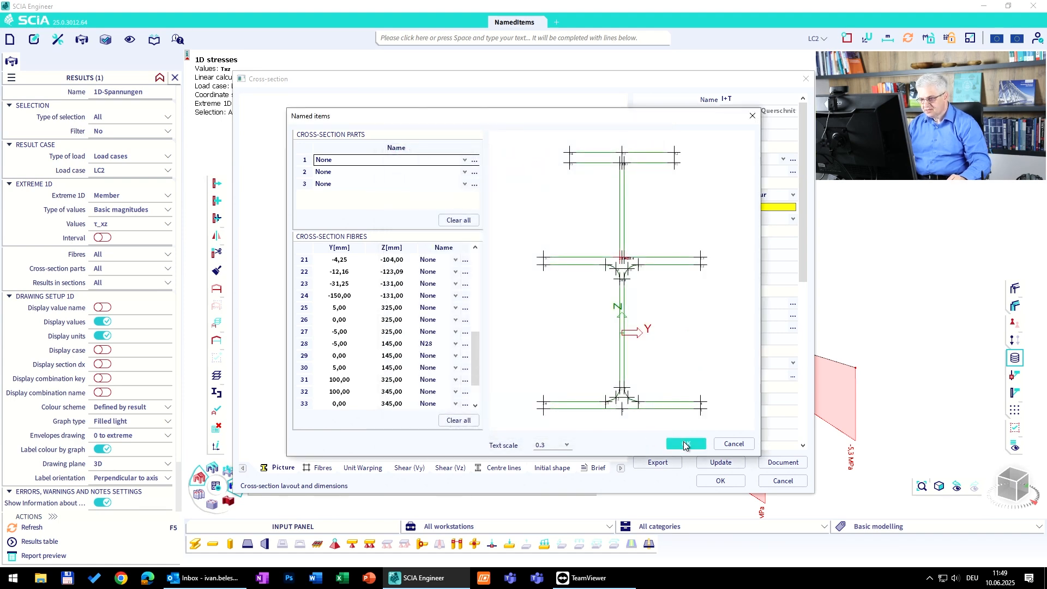
- Confirm N28 on fibre 28, apply the I+T edits, and recalculate the model
left_click(685, 444)
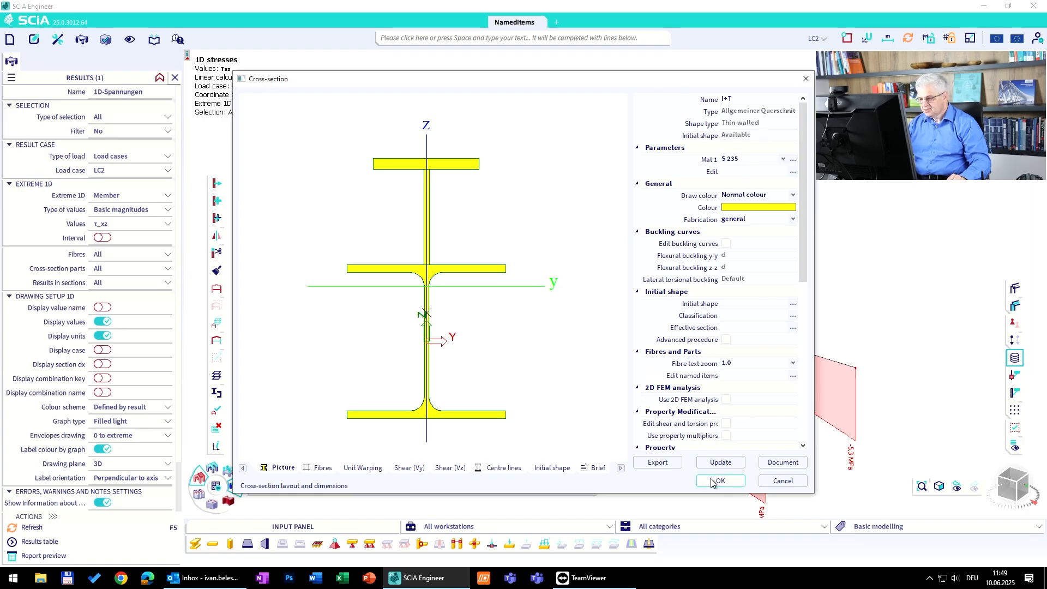
left_click(719, 480)
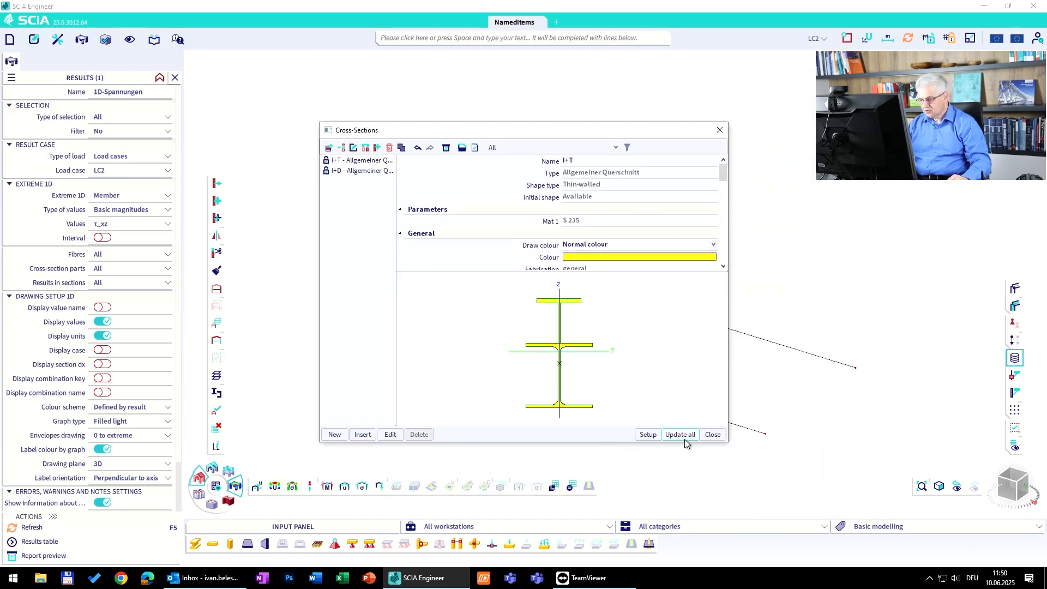
left_click(712, 434)
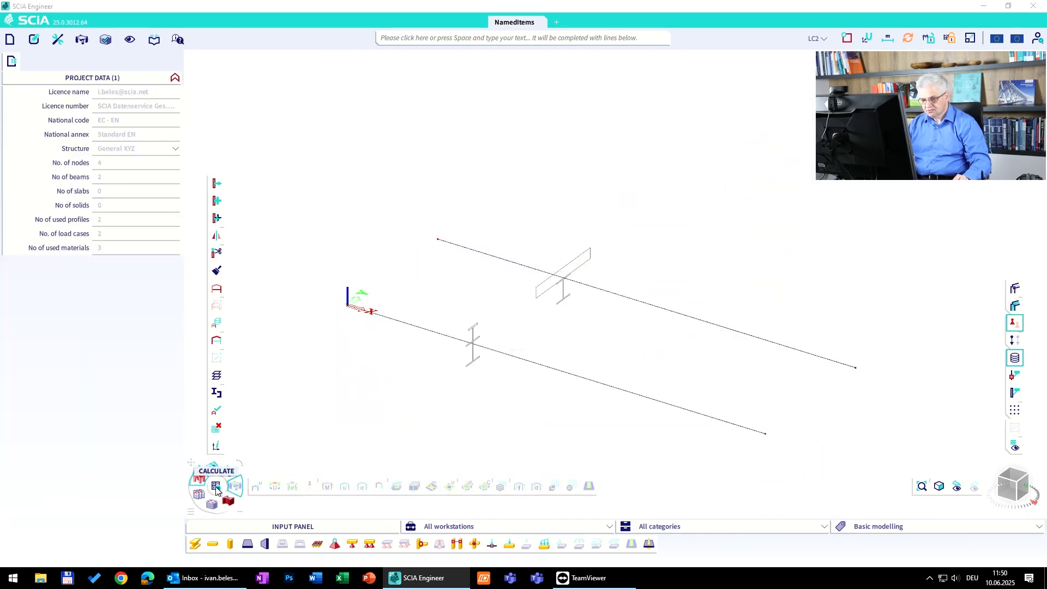
left_click(215, 485)
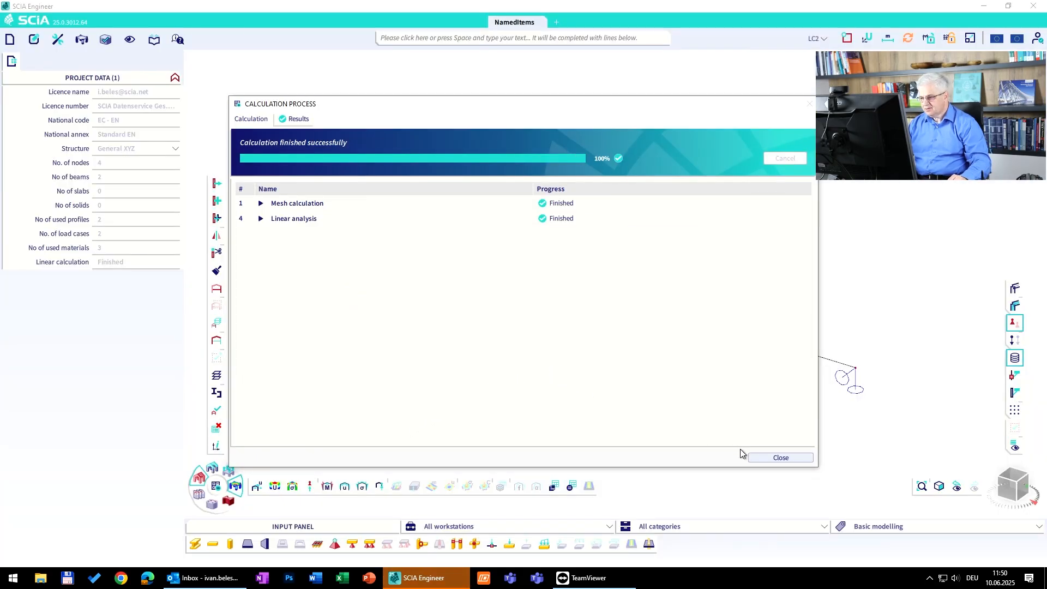
left_click(779, 458)
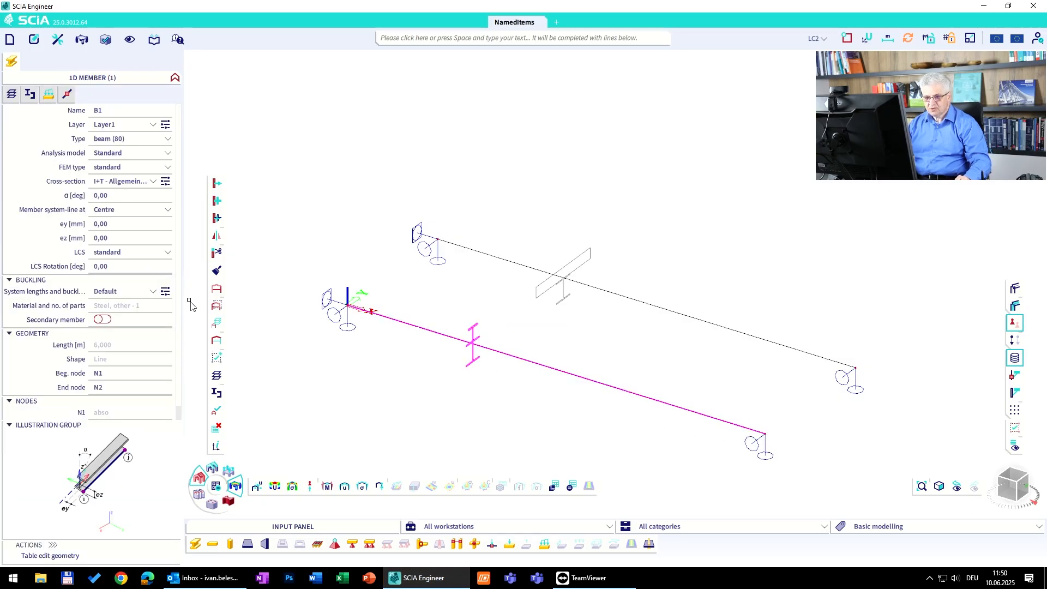
mouse_move(344, 486)
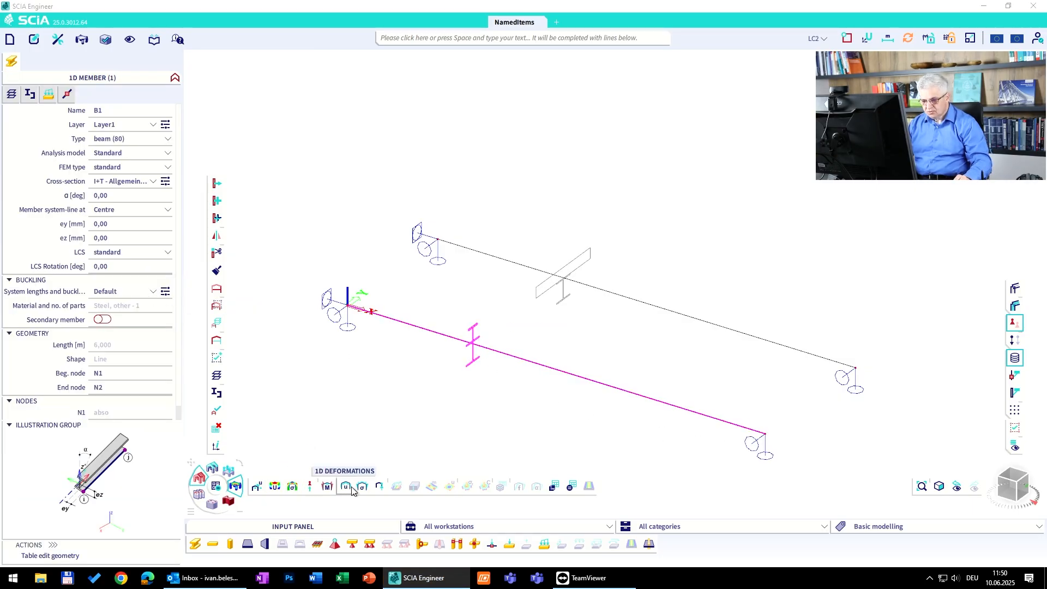
- Redraw the τxz stress diagrams evaluated at named fibre N28
left_click(362, 485)
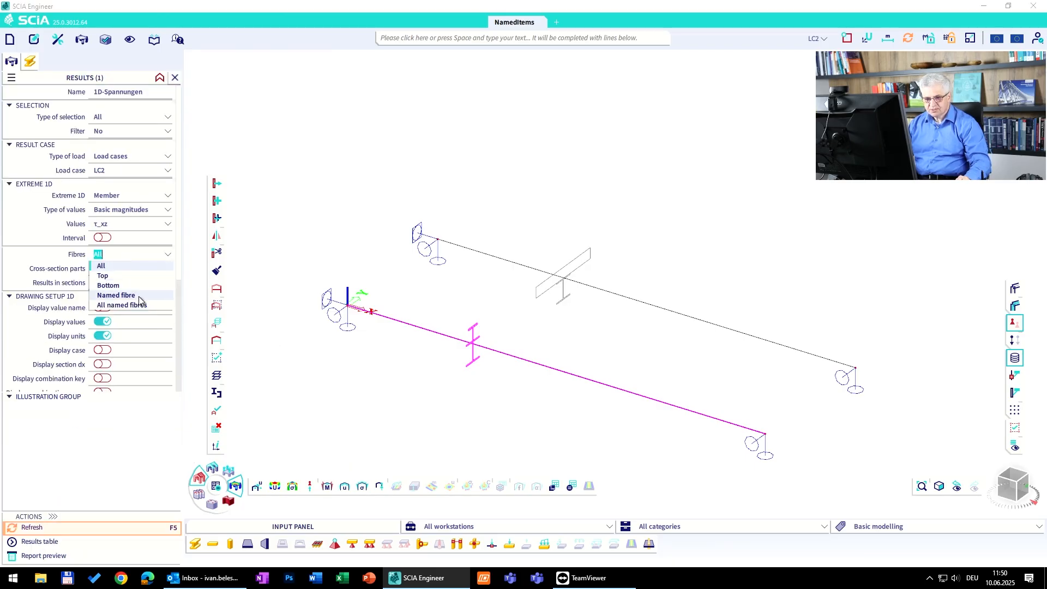
left_click(115, 295)
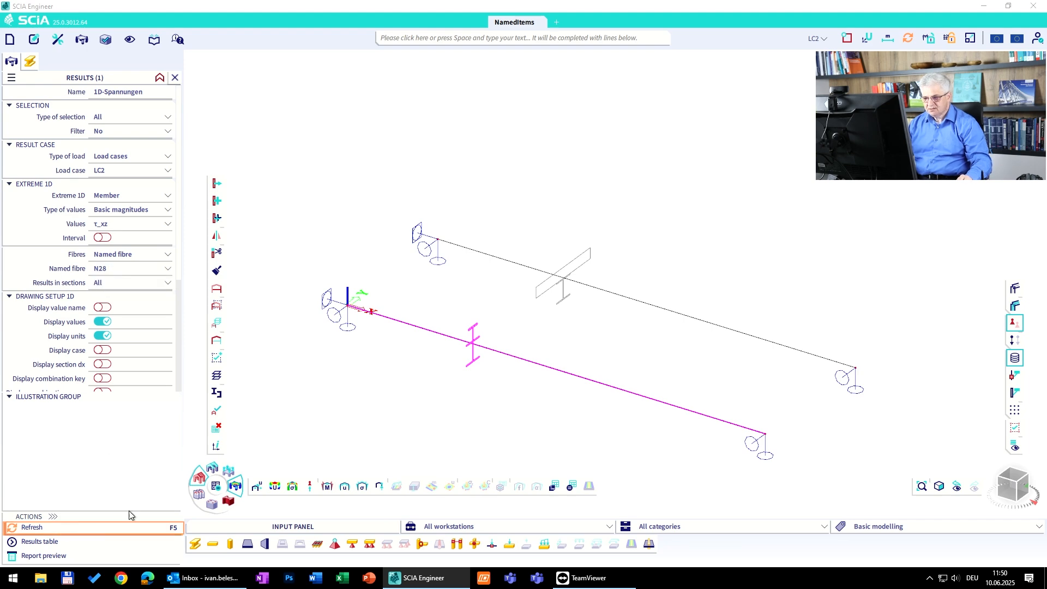
left_click(31, 527)
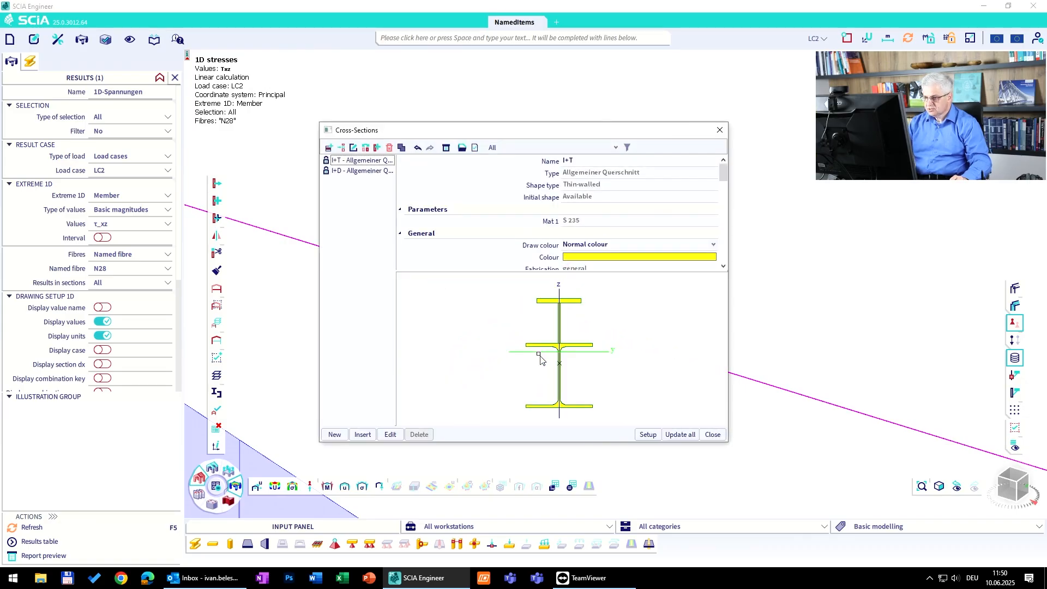
- Select the I+D cross-section in the manager and open it for editing
left_click(362, 170)
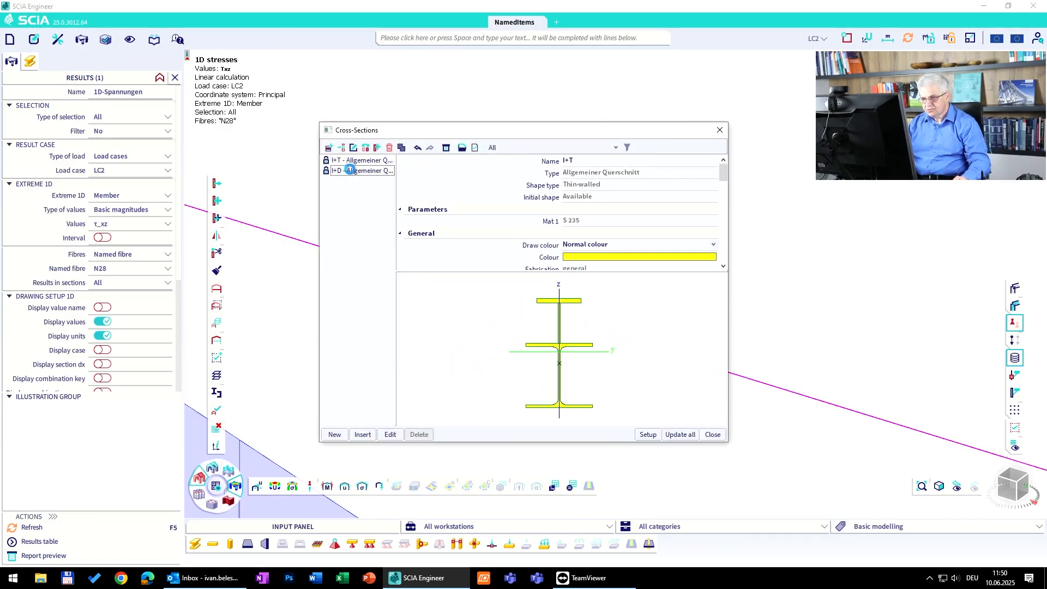
left_click(390, 435)
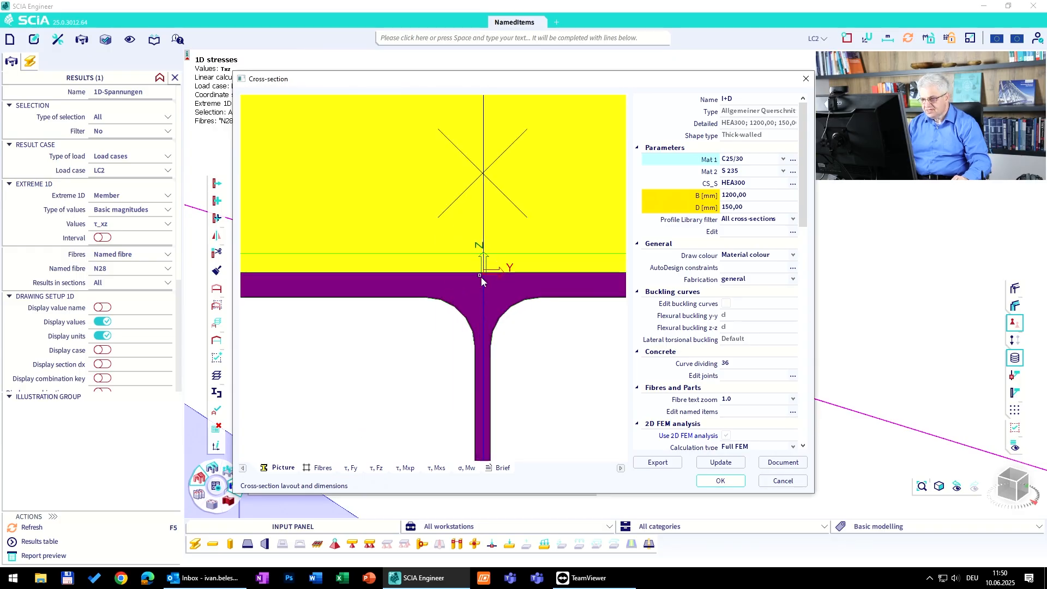
mouse_move(794, 289)
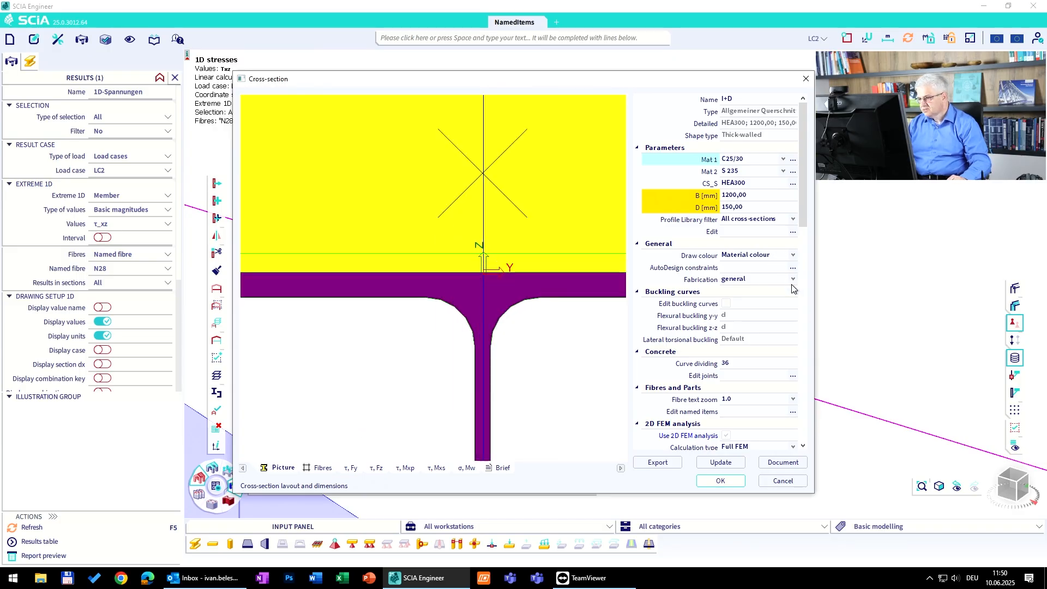
mouse_move(772, 422)
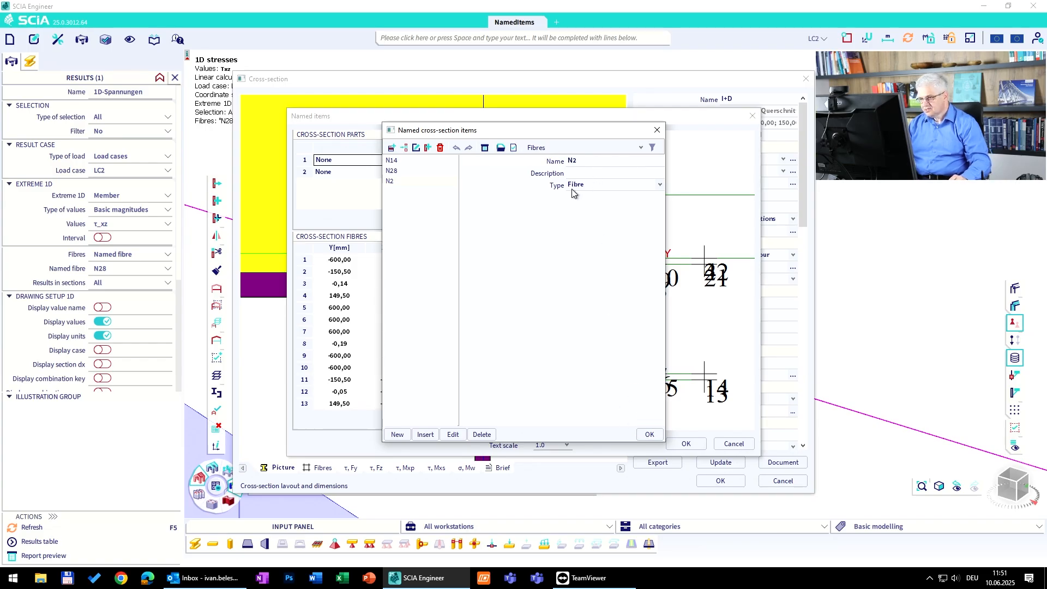
- Confirm named fibre N2 on fibre 2 and apply the I+D cross-section change
left_click(647, 434)
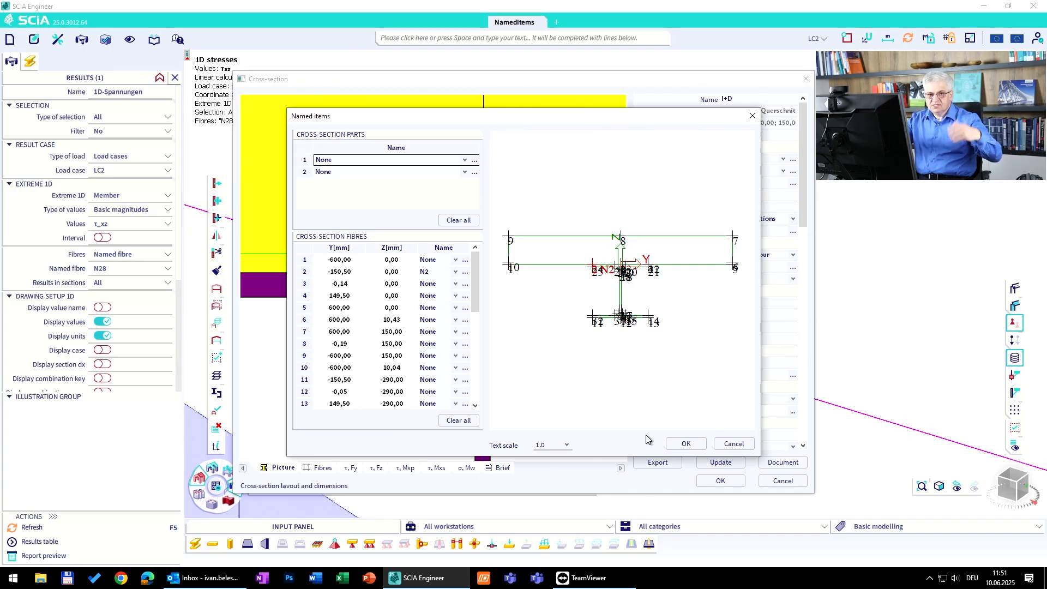
left_click(685, 444)
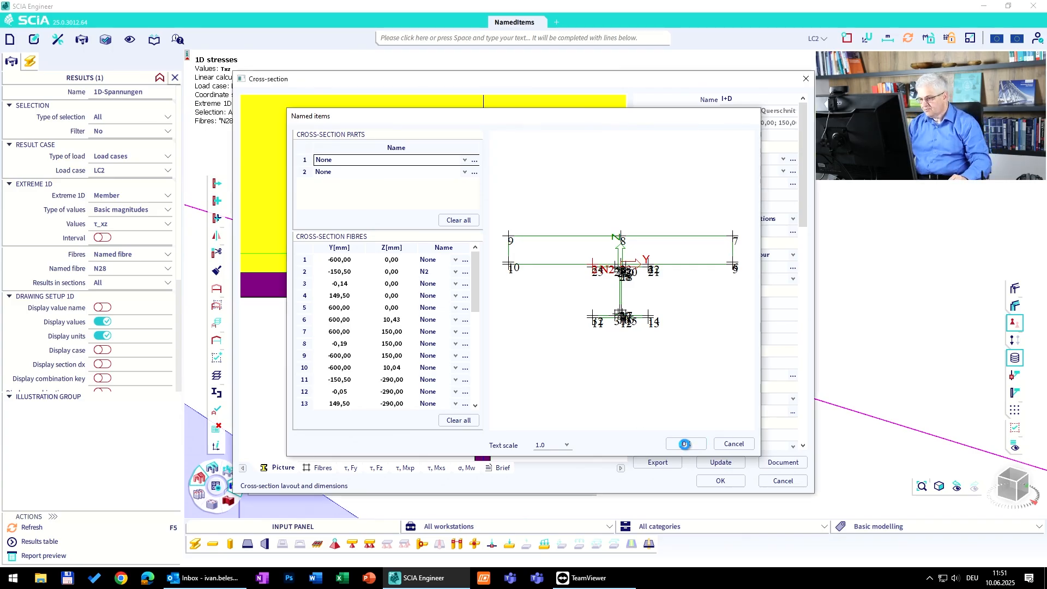
left_click(685, 444)
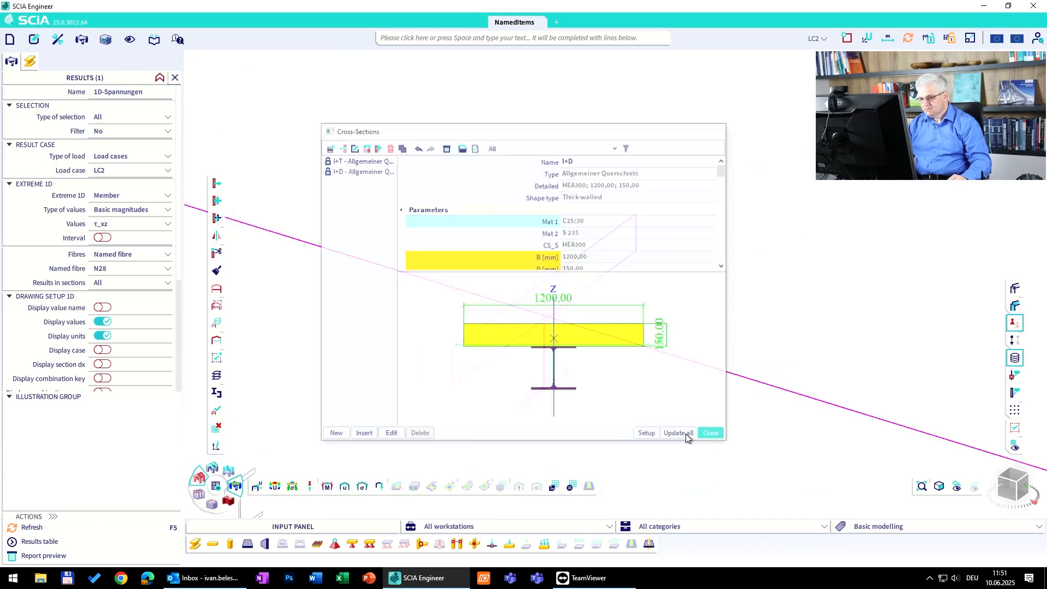
- Close the cross-section manager, finish the recalculation, and reopen the 1D stress results
left_click(710, 432)
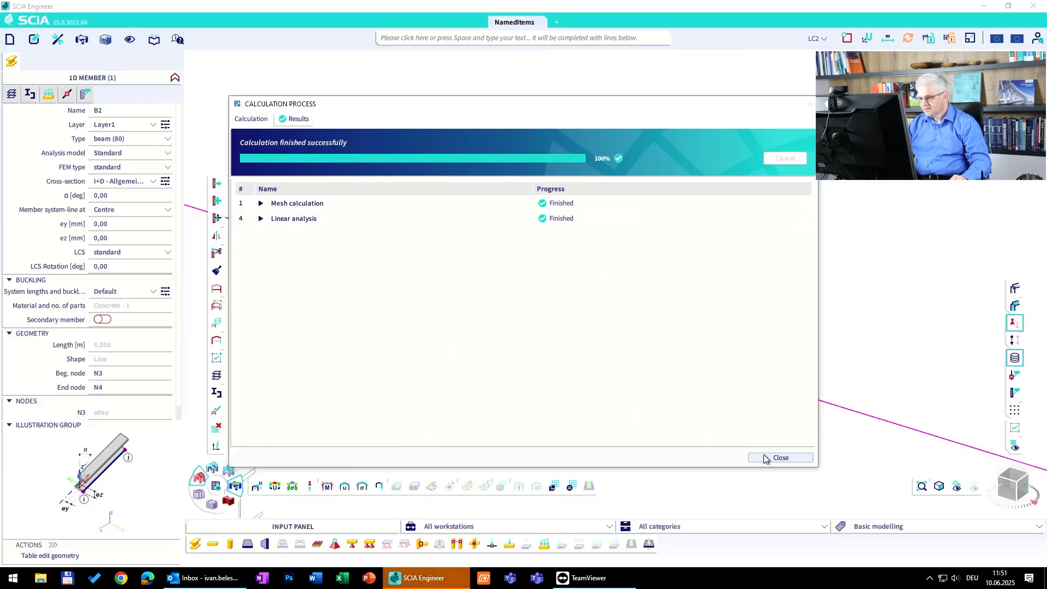
left_click(780, 457)
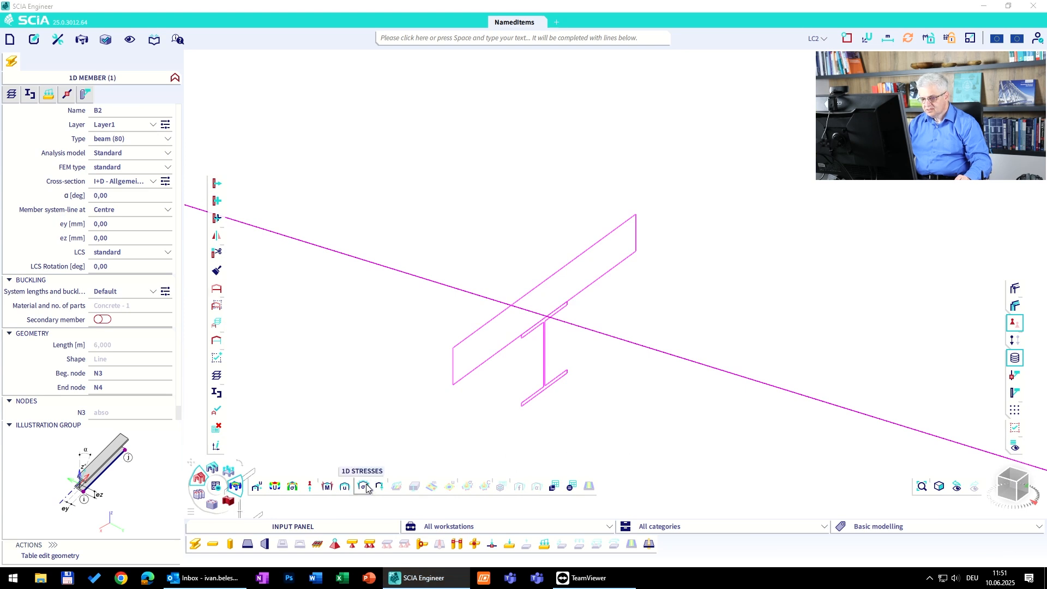
left_click(363, 486)
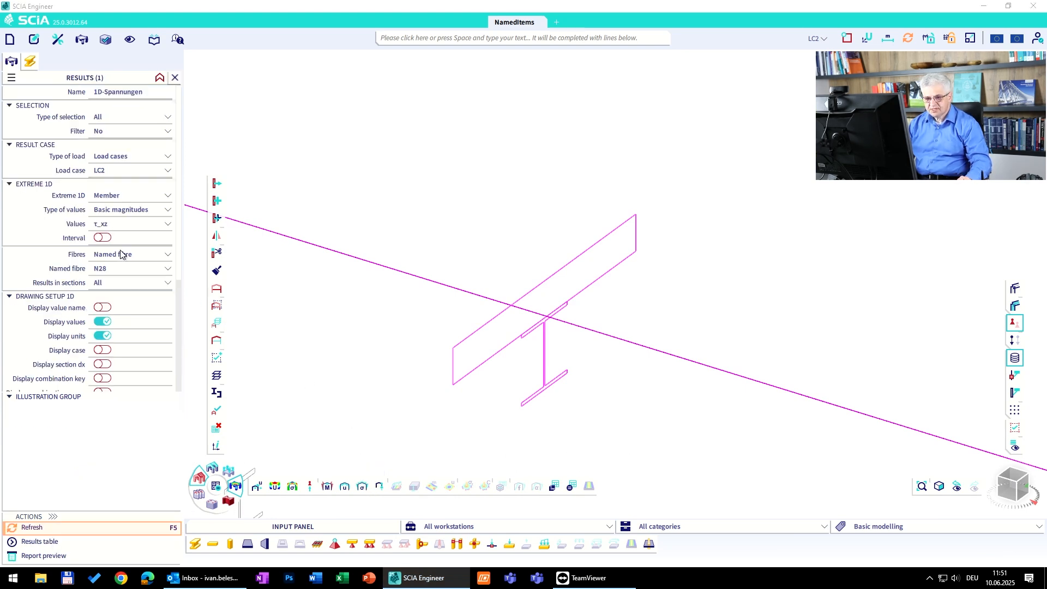
- Evaluate the τxz shear stress diagram for LC2 at named fibre N2 and refresh
left_click(130, 253)
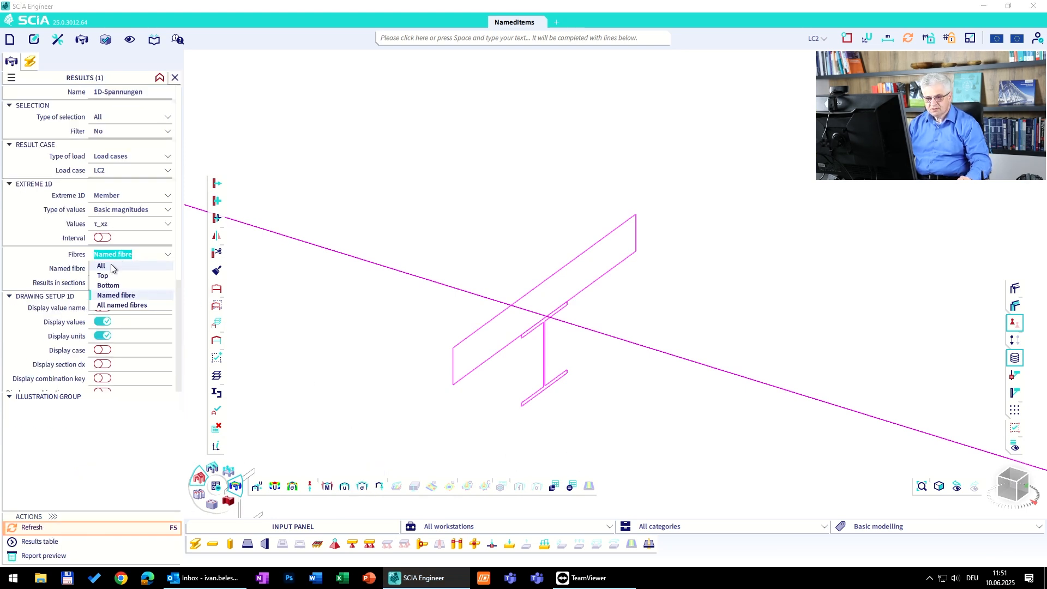
left_click(101, 265)
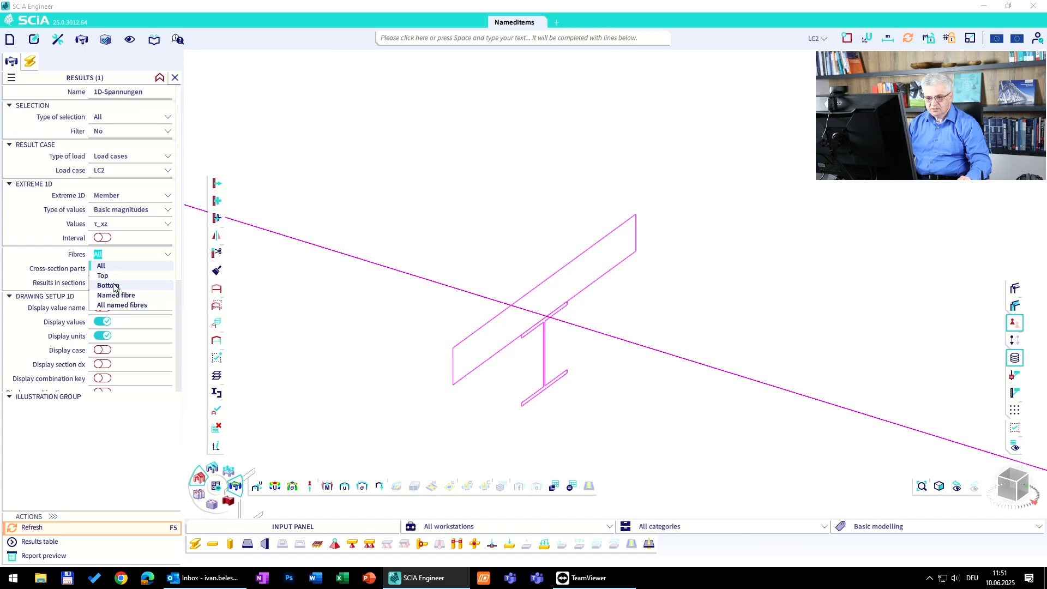
left_click(111, 295)
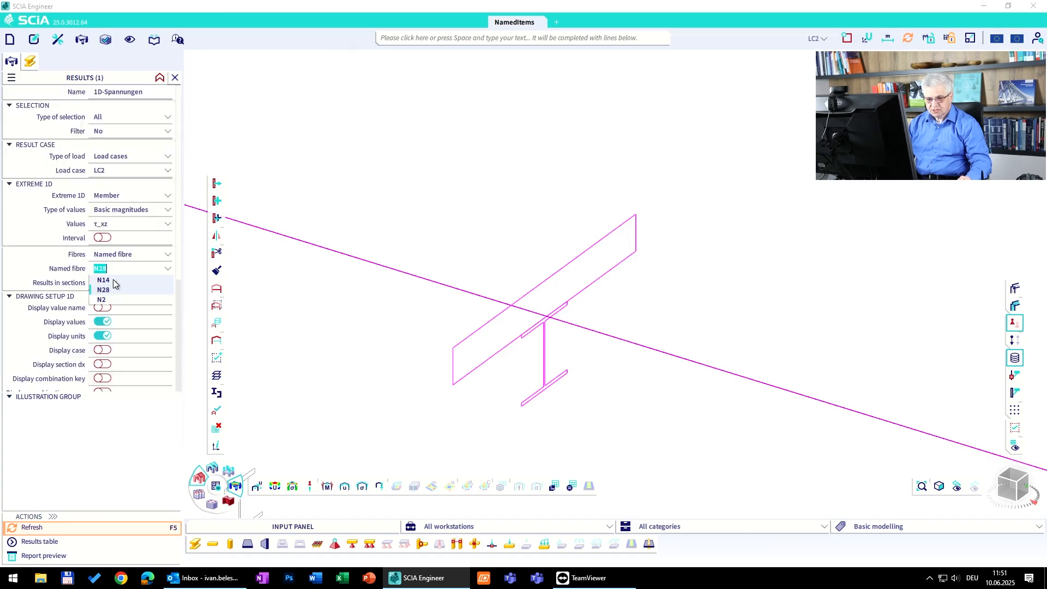
left_click(101, 298)
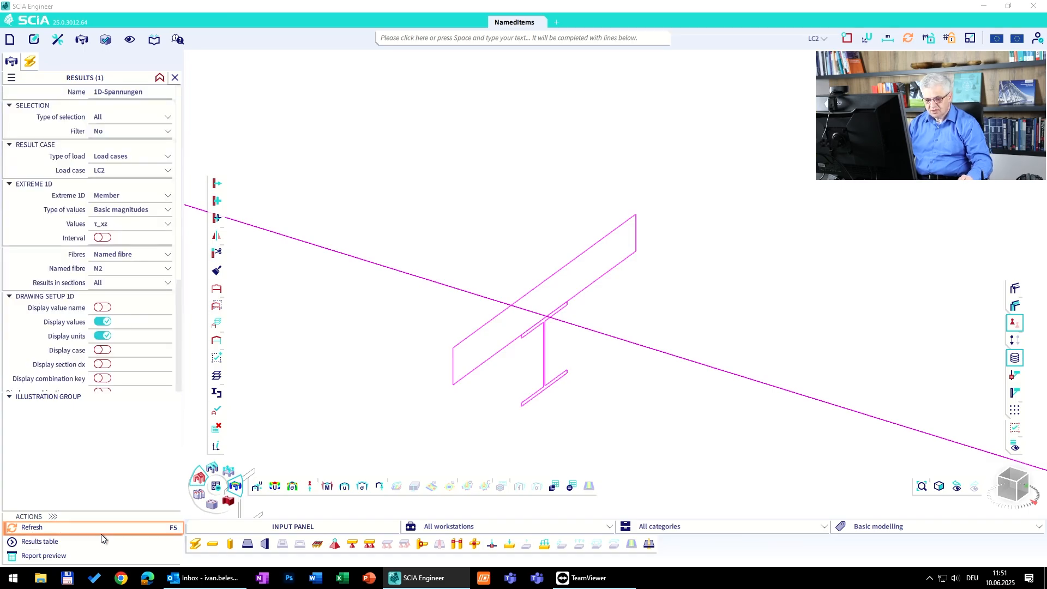
left_click(31, 527)
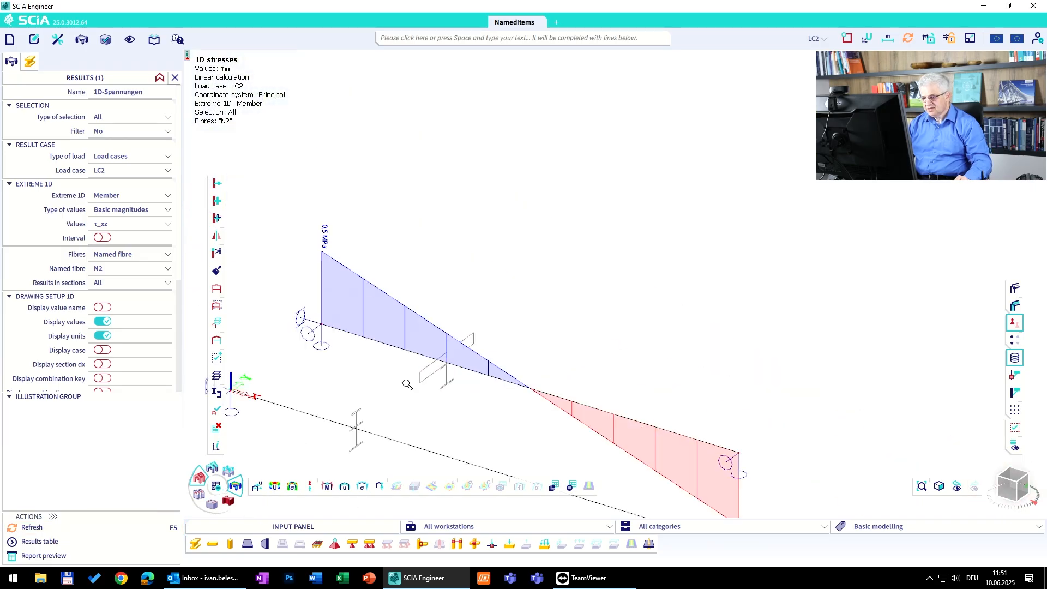
mouse_move(449, 381)
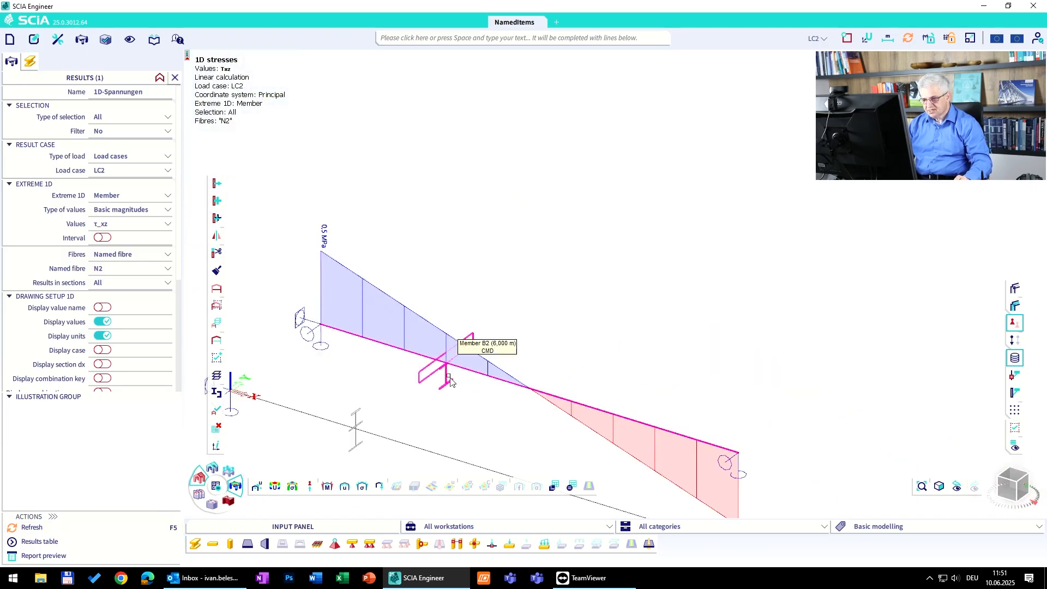